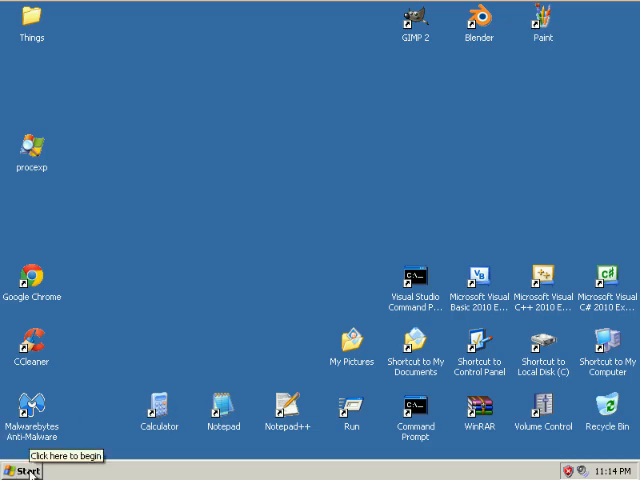
Launch Google Chrome from the Start menu and search for autohotkey.
{"action": "left_click", "coordinate": [22, 466]}
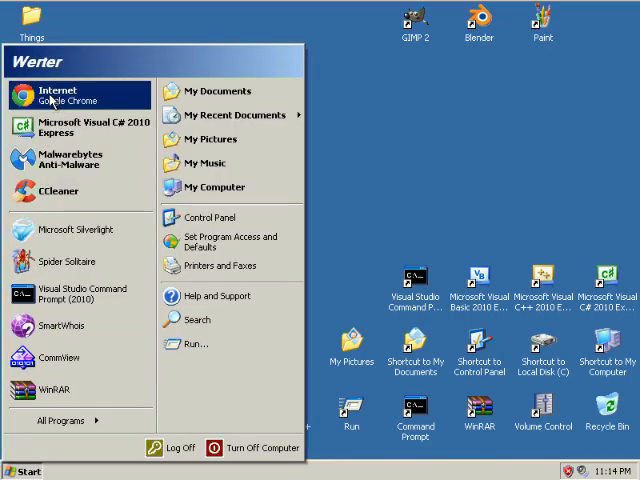
{"action": "left_click", "coordinate": [24, 468]}
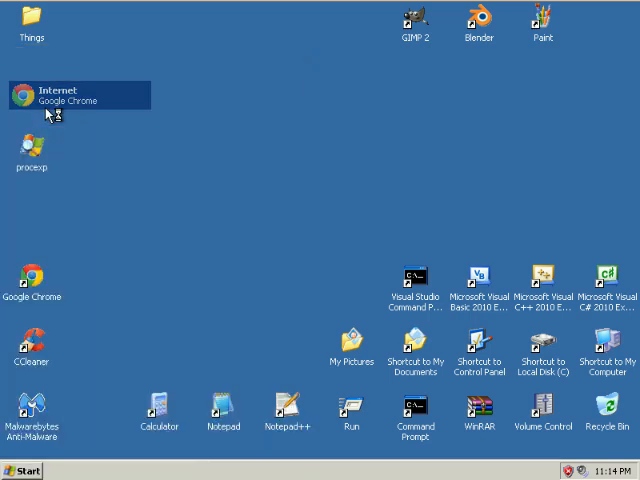
{"action": "mouse_move", "coordinate": [336, 172]}
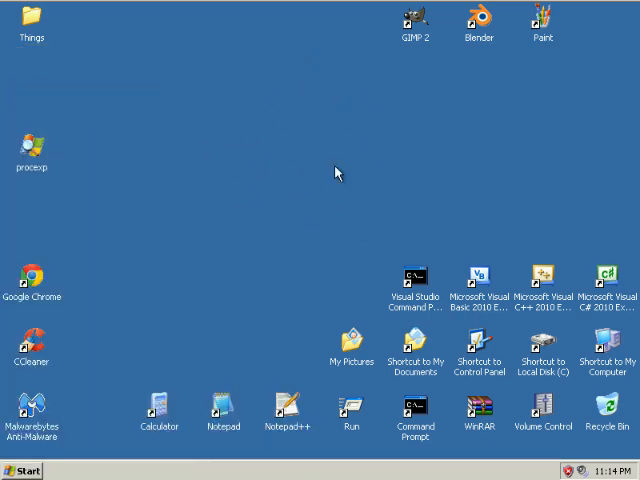
{"action": "type", "text": "autohotkey.com"}
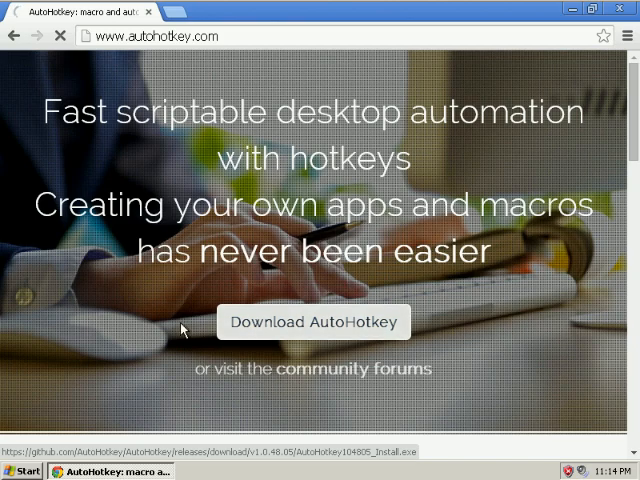
Download AutoHotkey 1.0.48.05, run the installer, accept the license and finish setup.
{"action": "left_click", "coordinate": [314, 322]}
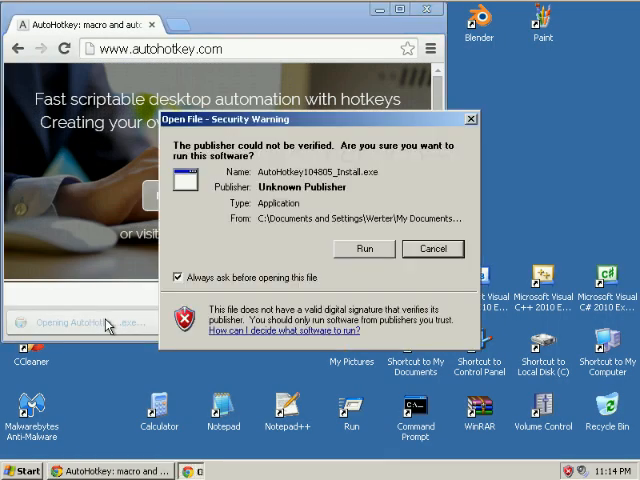
{"action": "left_click", "coordinate": [364, 248]}
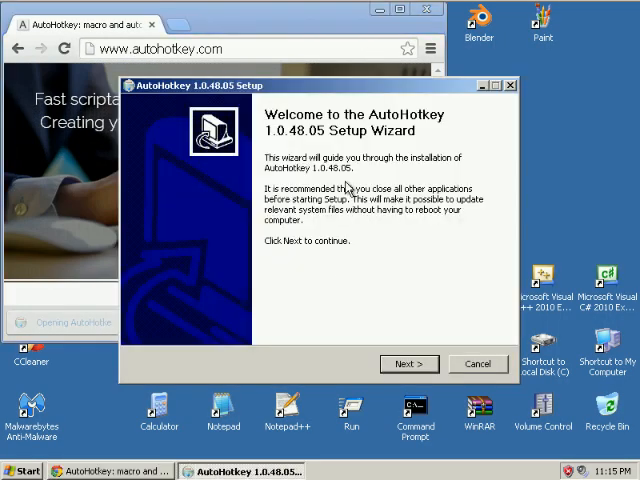
{"action": "left_click", "coordinate": [408, 364]}
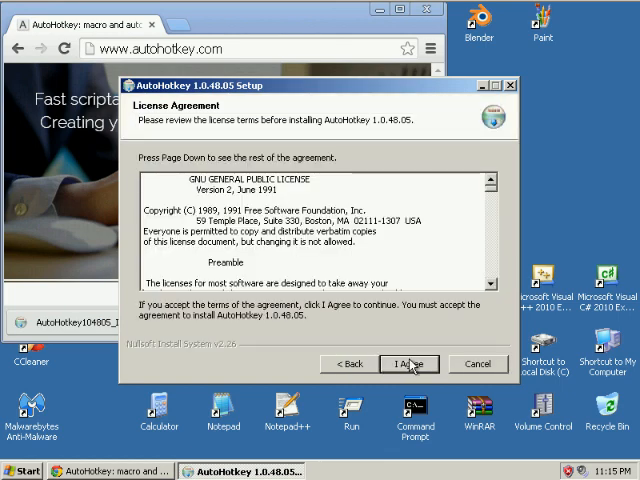
{"action": "left_click", "coordinate": [408, 364]}
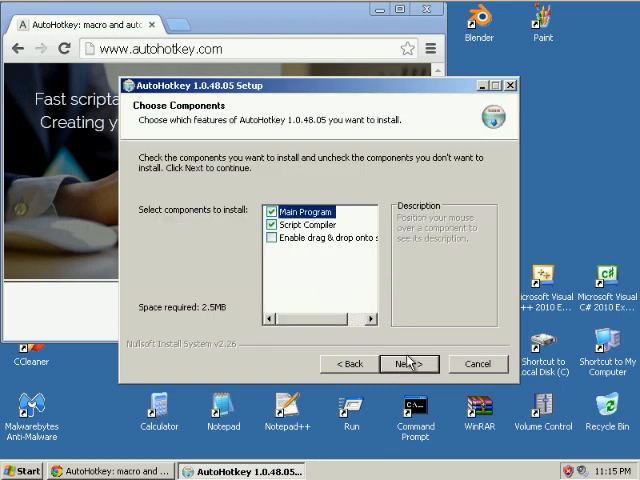
{"action": "mouse_move", "coordinate": [332, 316]}
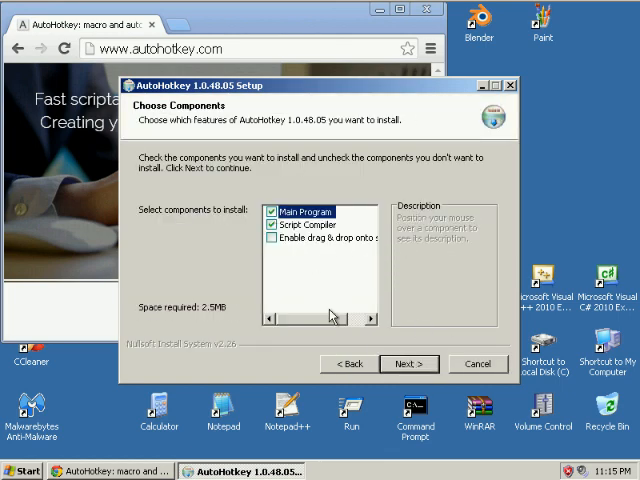
{"action": "left_click", "coordinate": [408, 364]}
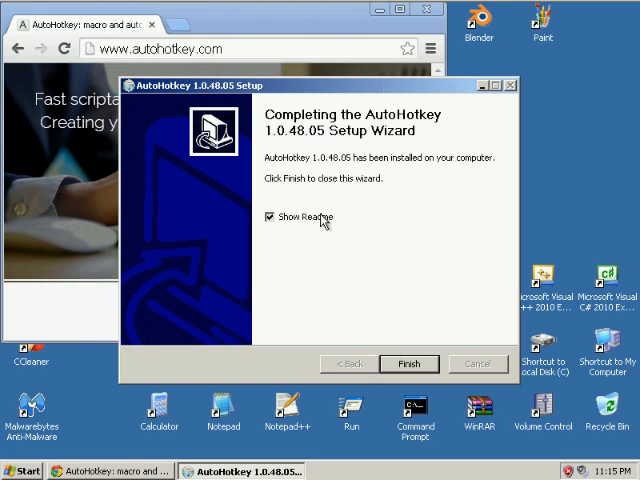
{"action": "left_click", "coordinate": [408, 364]}
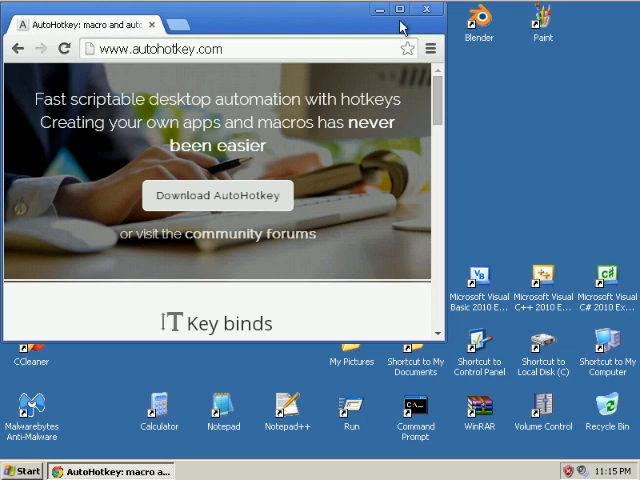
{"action": "mouse_move", "coordinate": [422, 12]}
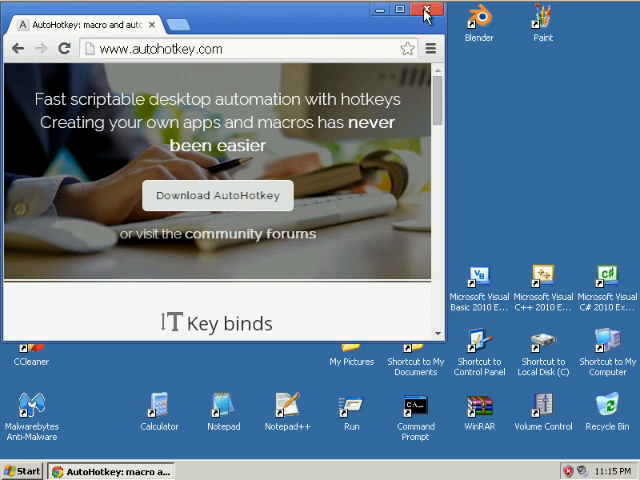
Close Chrome and view the AutoHotkey folder under Start > All Programs.
{"action": "left_click", "coordinate": [22, 470]}
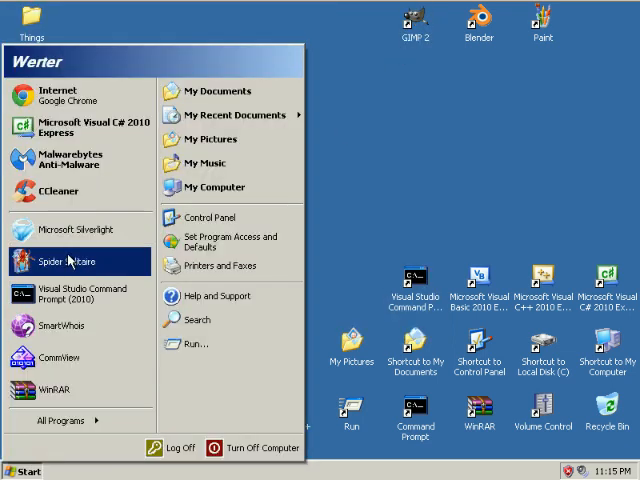
{"action": "left_click", "coordinate": [64, 420]}
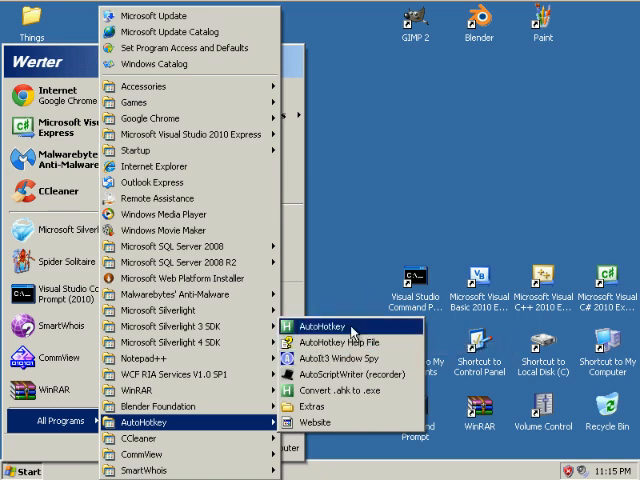
{"action": "mouse_move", "coordinate": [352, 228]}
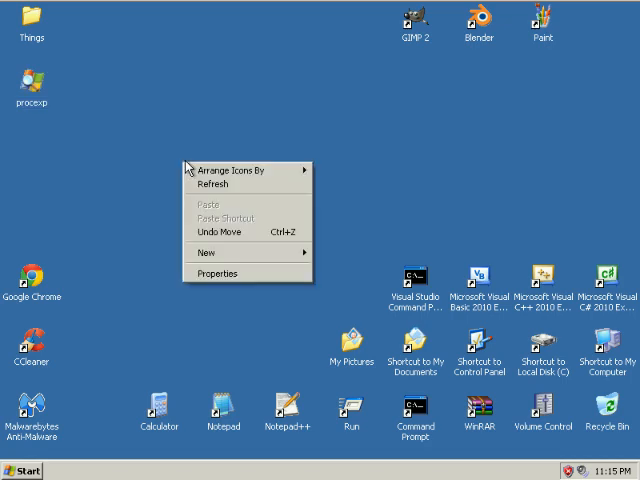
Create a new AutoHotkey script named Fishing on the desktop and choose Edit Script.
{"action": "left_click", "coordinate": [204, 252]}
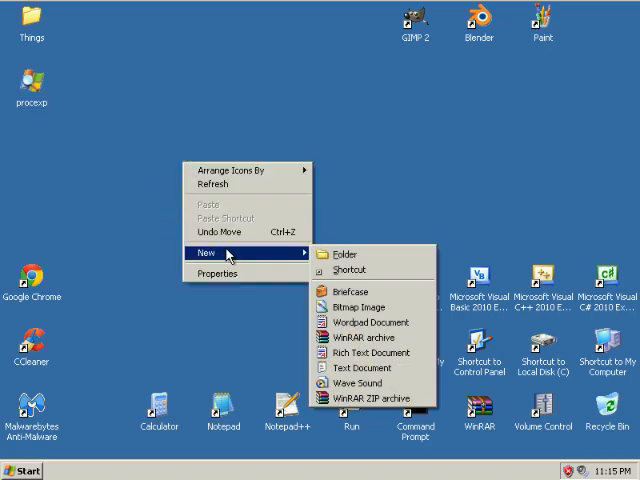
{"action": "left_click", "coordinate": [364, 368]}
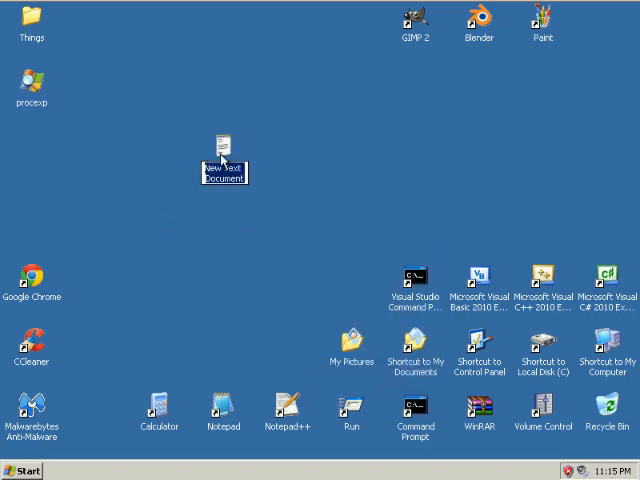
{"action": "right_click", "coordinate": [210, 160]}
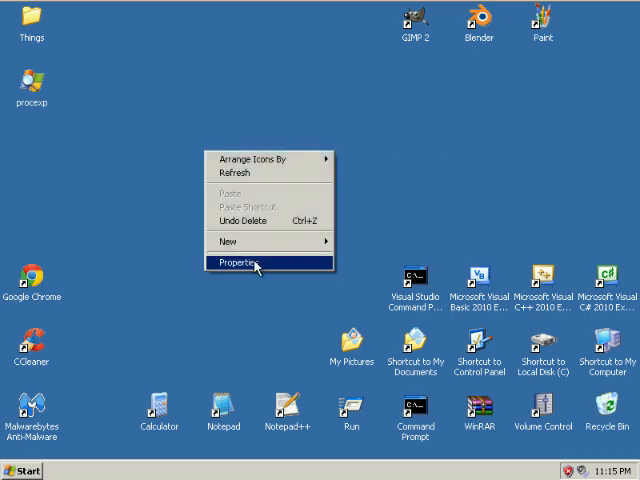
{"action": "left_click", "coordinate": [230, 240]}
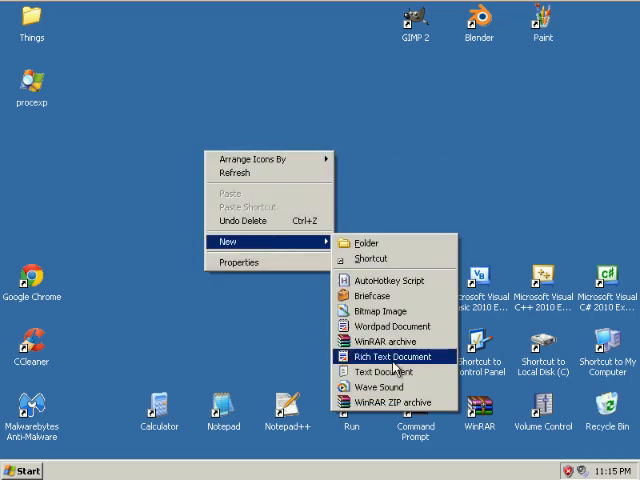
{"action": "mouse_move", "coordinate": [400, 280]}
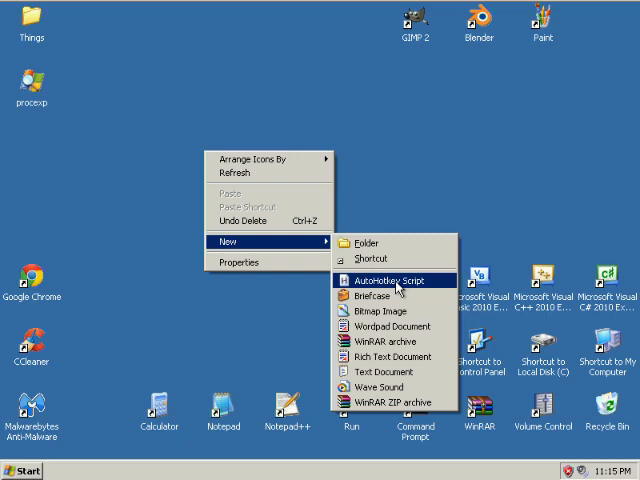
{"action": "left_click", "coordinate": [384, 280]}
{"action": "type", "text": "Fishing"}
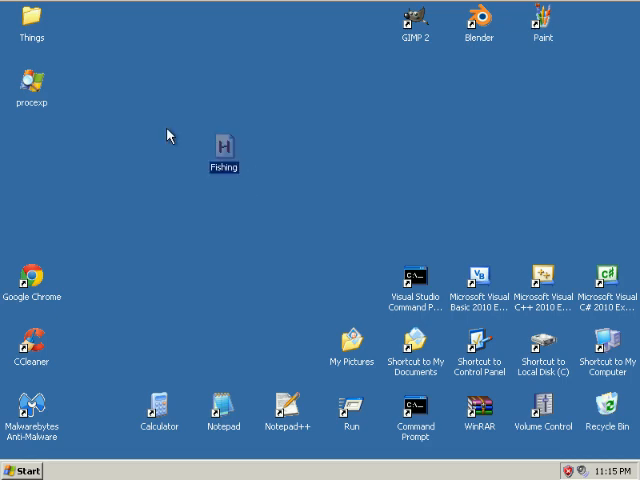
{"action": "right_click", "coordinate": [224, 144]}
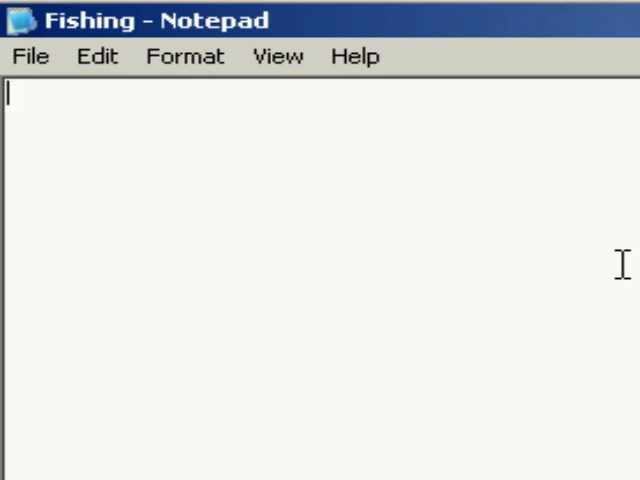
Try a backtick and a NumPad1:: hotkey line, clearing the trial text again.
{"action": "type", "text": "`"}
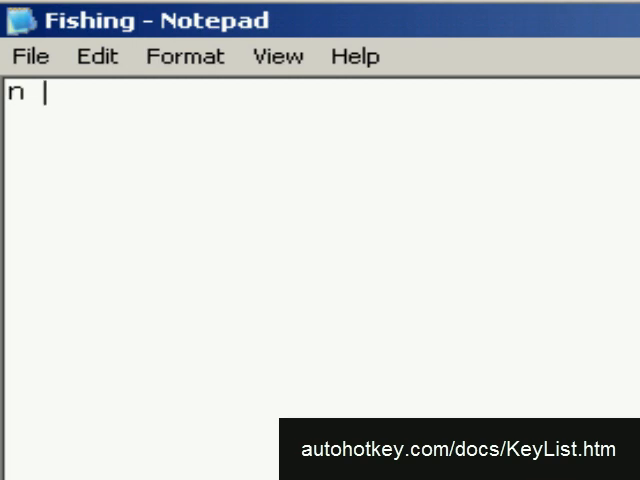
{"action": "key", "text": "Backspace"}
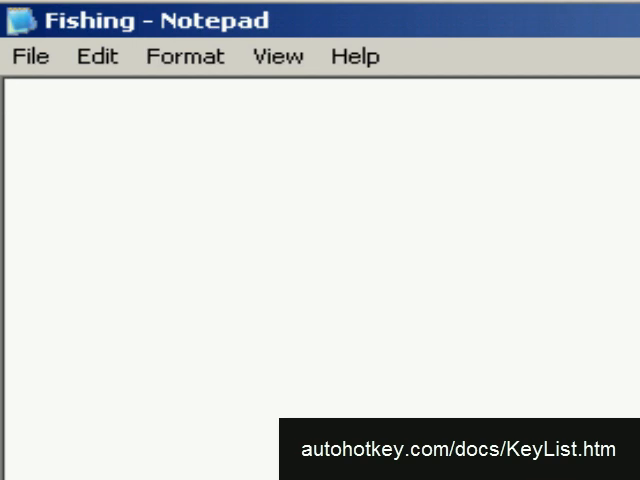
{"action": "type", "text": "Num"}
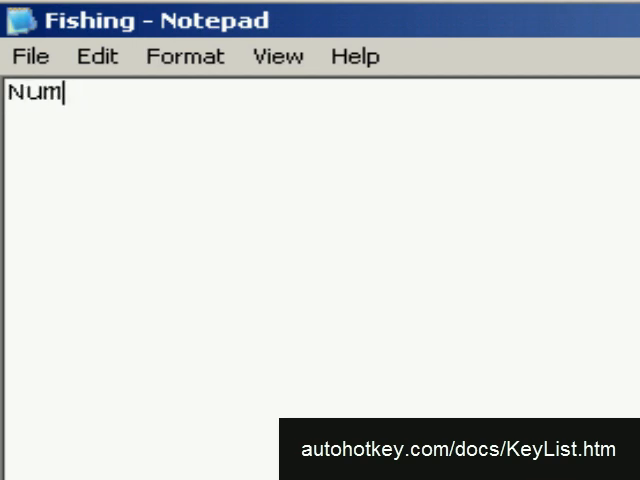
{"action": "type", "text": "Pad1::"}
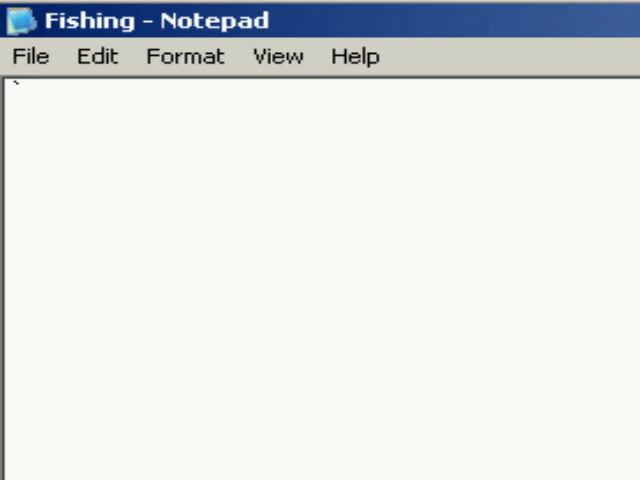
Write the backtick hotkey as mousemove 0, 36, 1, R.
{"action": "type", "text": ": :"}
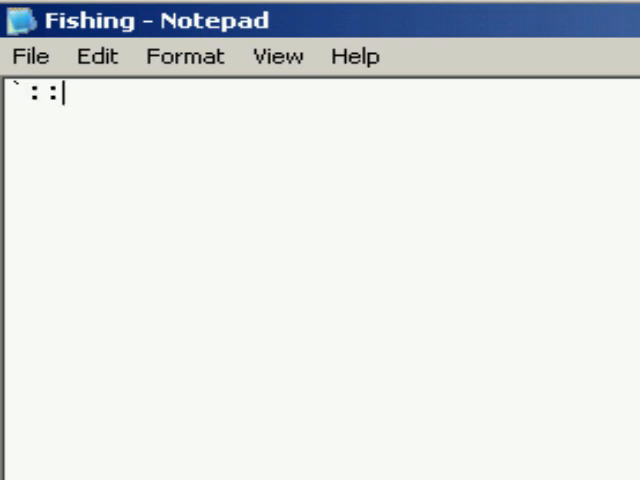
{"action": "type", "text": "mouse"}
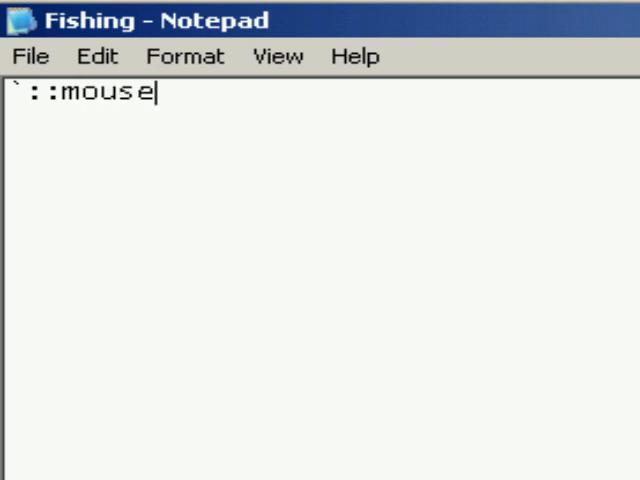
{"action": "type", "text": "move"}
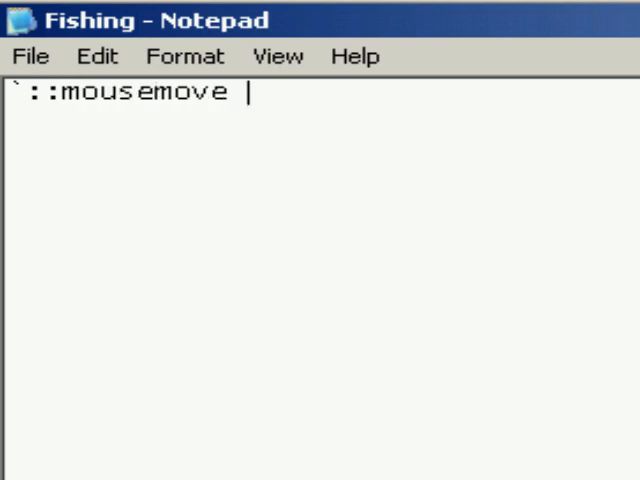
{"action": "type", "text": "0,"}
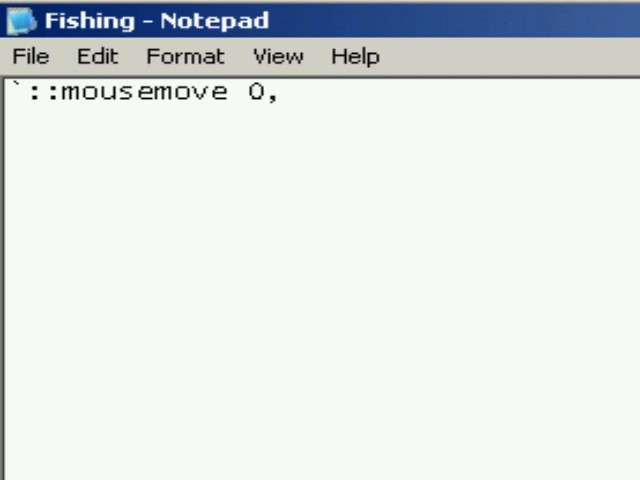
{"action": "type", "text": "\" \""}
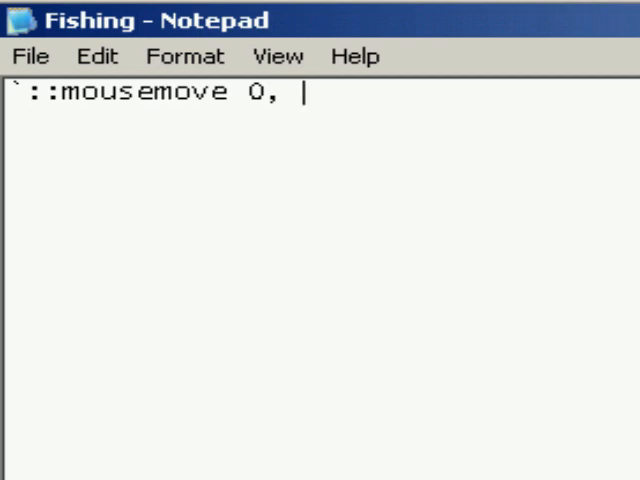
{"action": "type", "text": "36"}
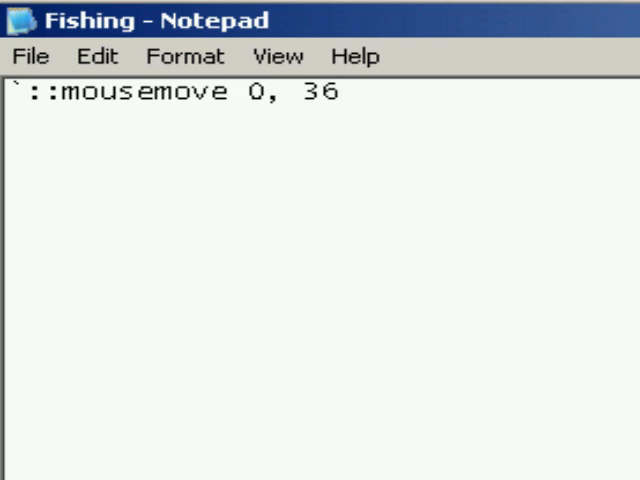
{"action": "type", "text": ", 1,"}
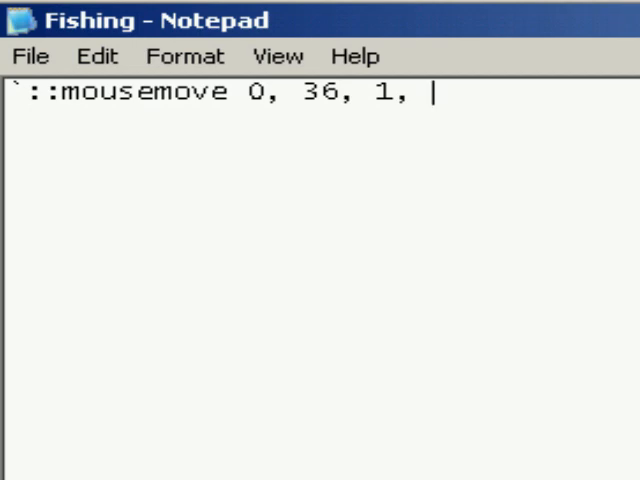
{"action": "type", "text": "R"}
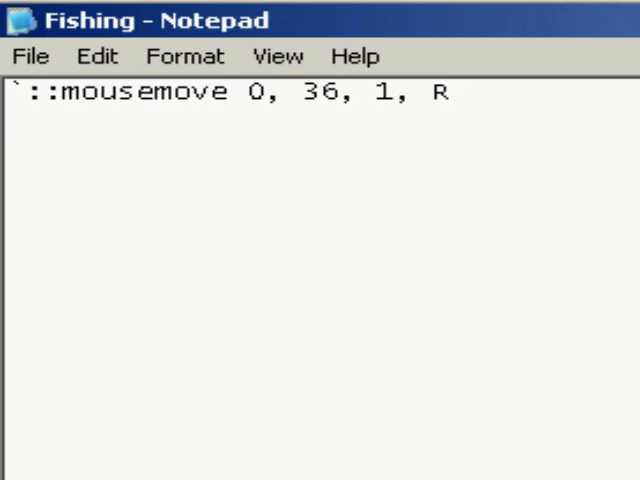
Add a 1:: hotkey with click, arranging lines and trying return statements.
{"action": "type", "text": "1::click"}
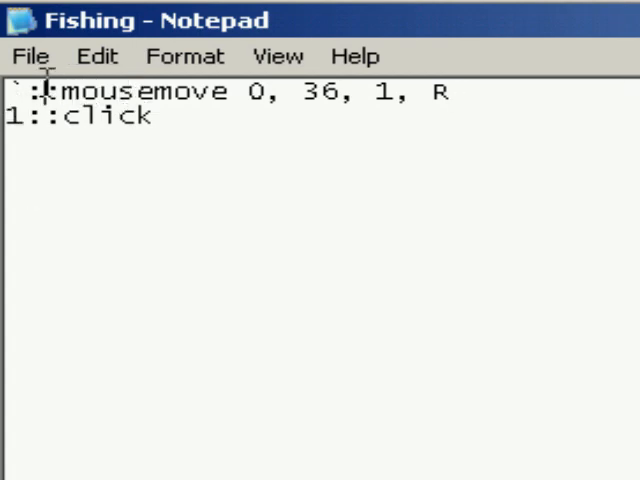
{"action": "key", "text": "Enter"}
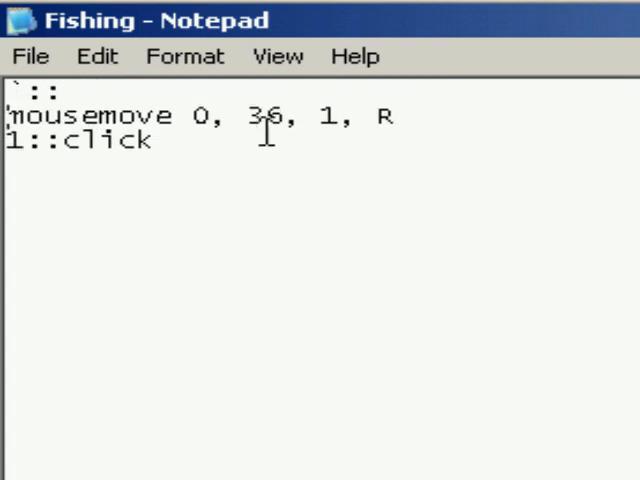
{"action": "key", "text": "Enter"}
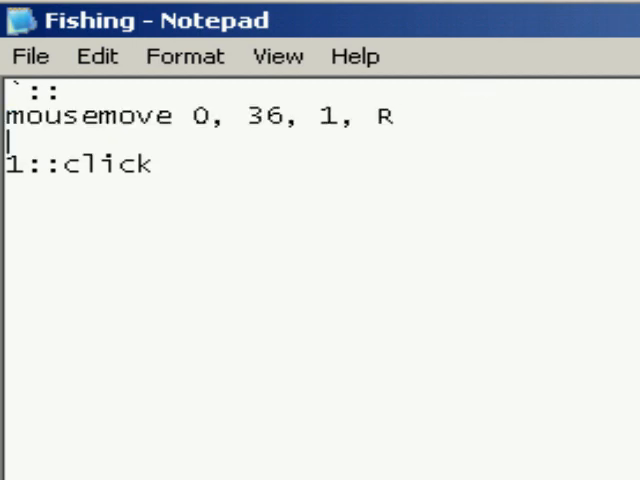
{"action": "type", "text": "return"}
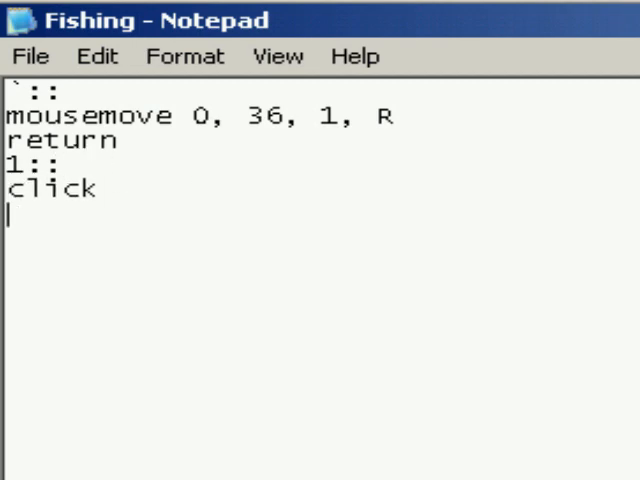
{"action": "type", "text": "return"}
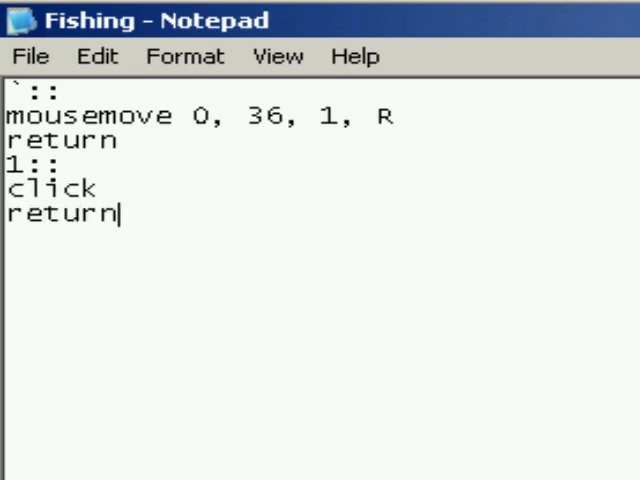
{"action": "key", "text": "Enter"}
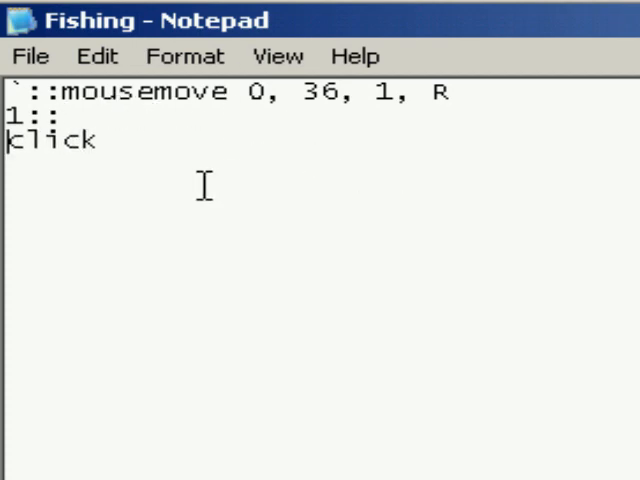
Follow the 1 hotkey's click with sleep 5 and a closing return.
{"action": "type", "text": "sl"}
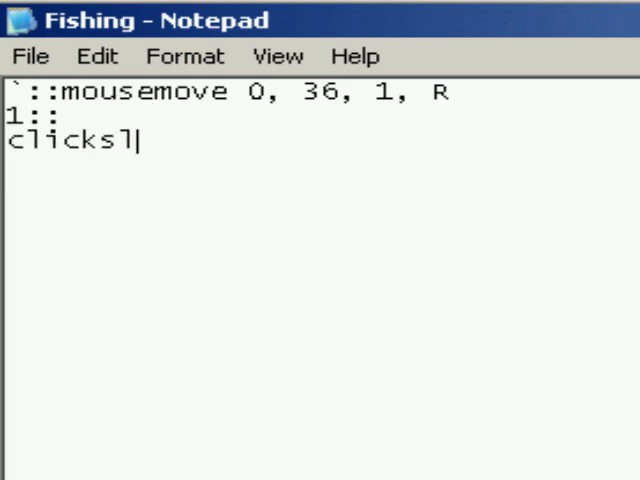
{"action": "key", "text": "Enter"}
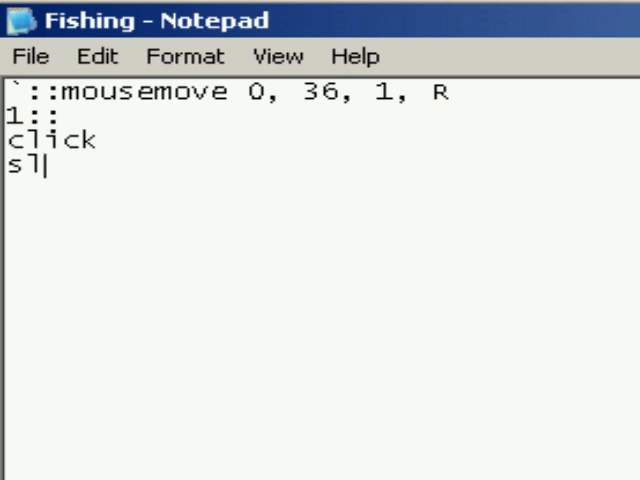
{"action": "type", "text": "eep 5"}
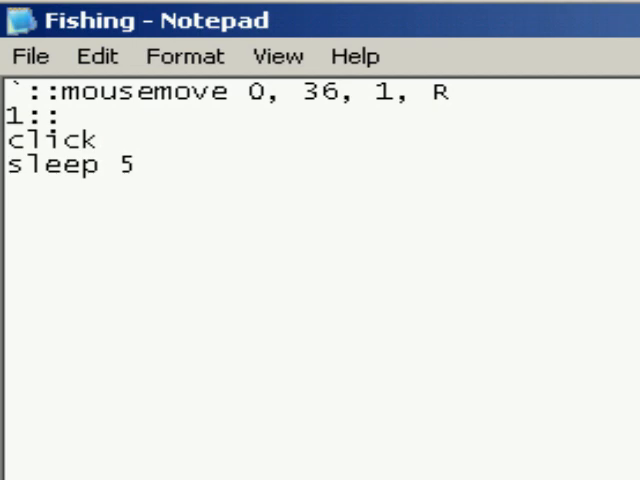
{"action": "type", "text": "return"}
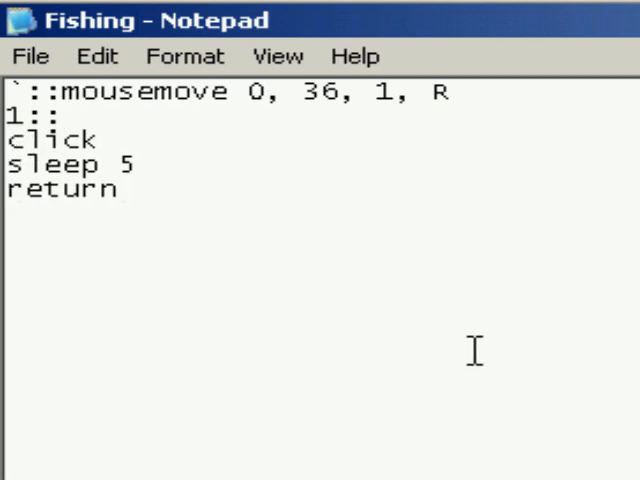
{"action": "mouse_move", "coordinate": [444, 62]}
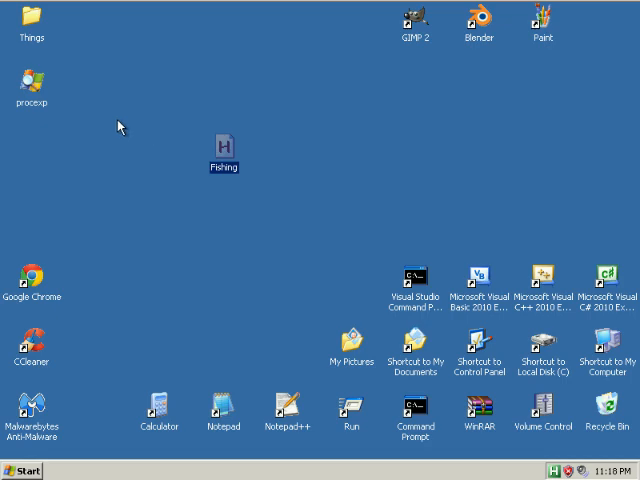
{"action": "mouse_move", "coordinate": [204, 364]}
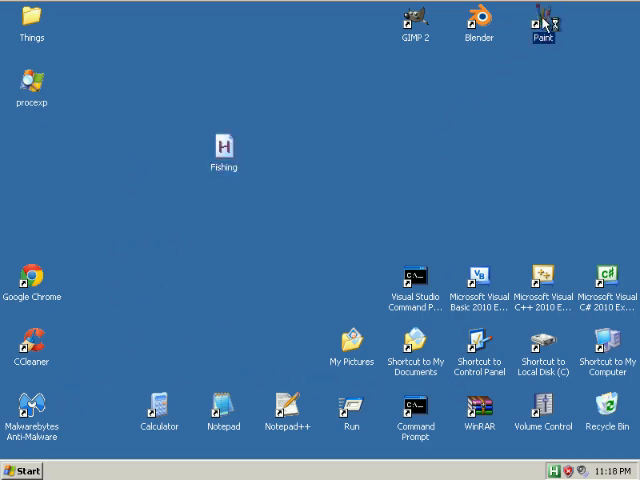
Scribble in Paint to test the script, then reopen Fishing via Edit Script.
{"action": "double_click", "coordinate": [548, 20]}
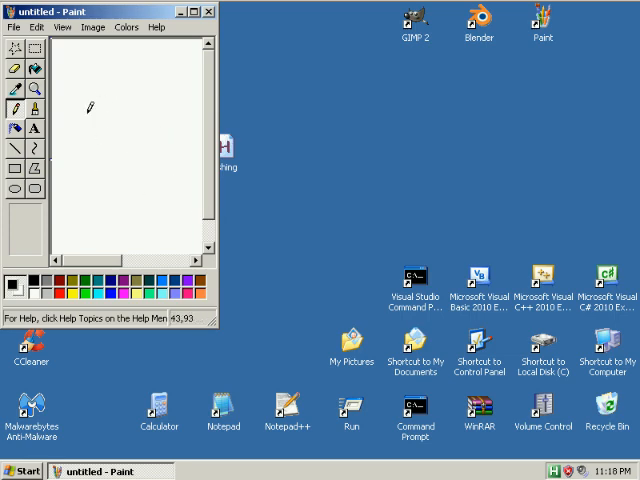
{"action": "mouse_move", "coordinate": [132, 156]}
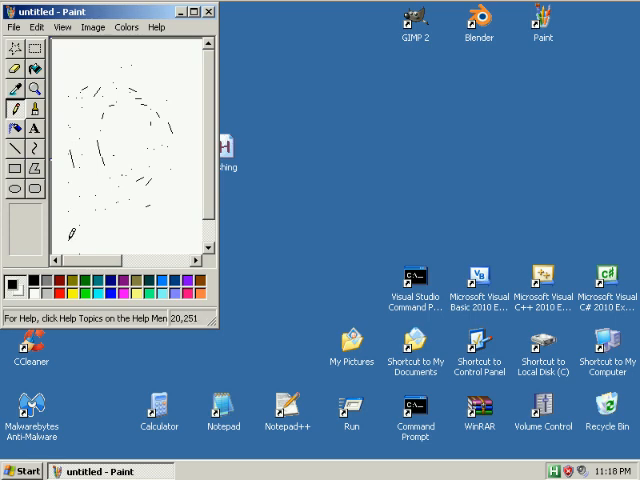
{"action": "mouse_move", "coordinate": [98, 8]}
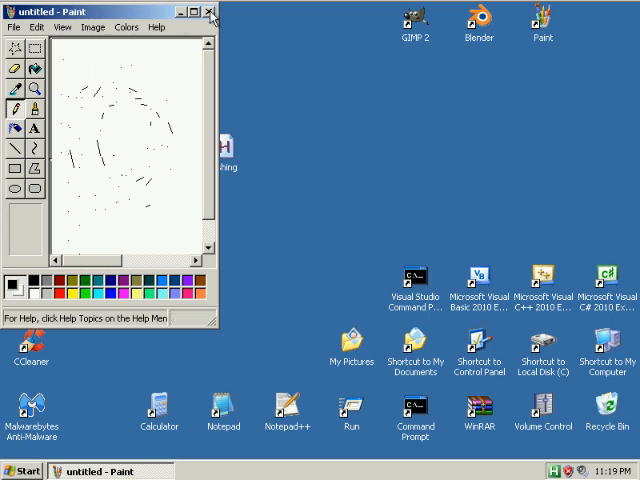
{"action": "right_click", "coordinate": [224, 144]}
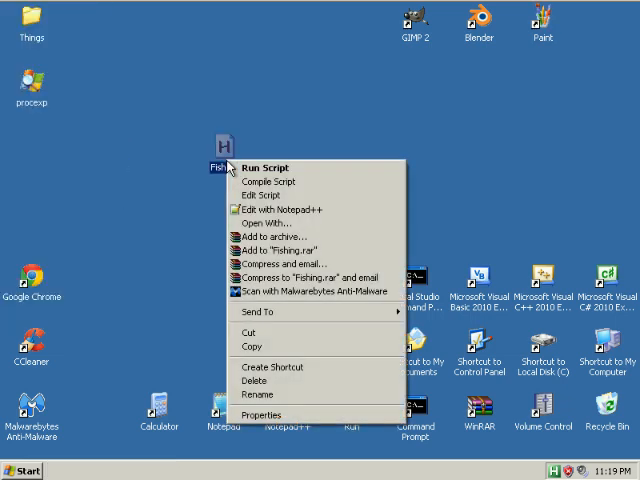
{"action": "left_click", "coordinate": [272, 208]}
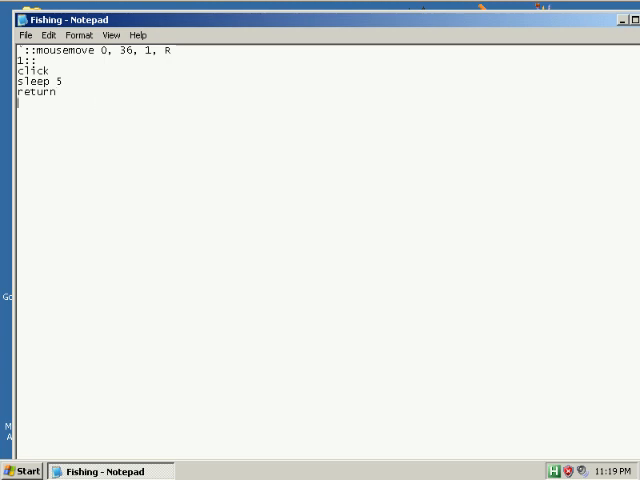
{"action": "mouse_move", "coordinate": [66, 154]}
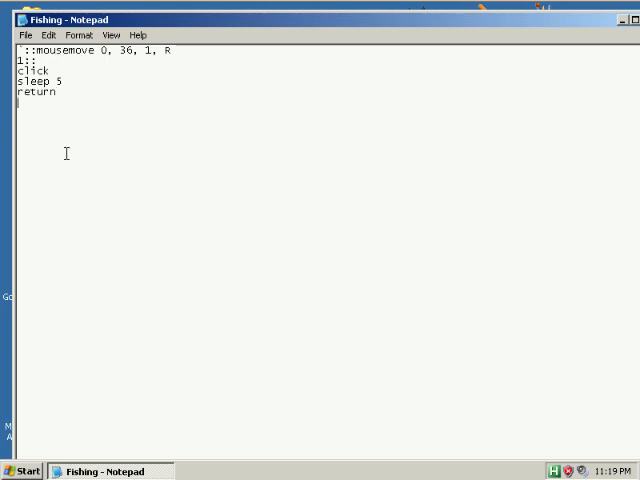
Add a 2::click right hotkey, then close Notepad back to the desktop.
{"action": "type", "text": "2"}
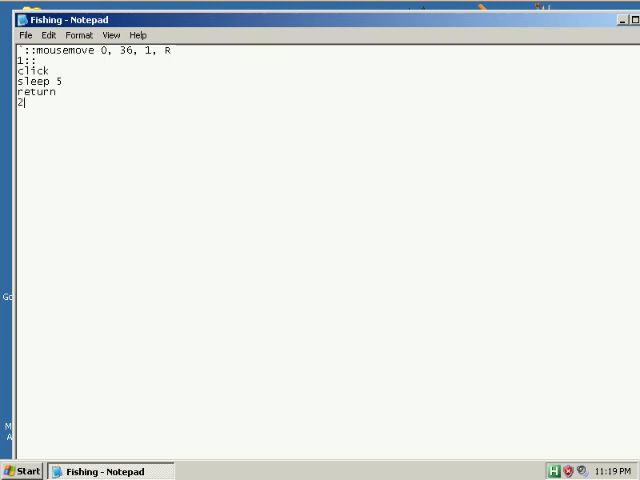
{"action": "type", "text": ":"}
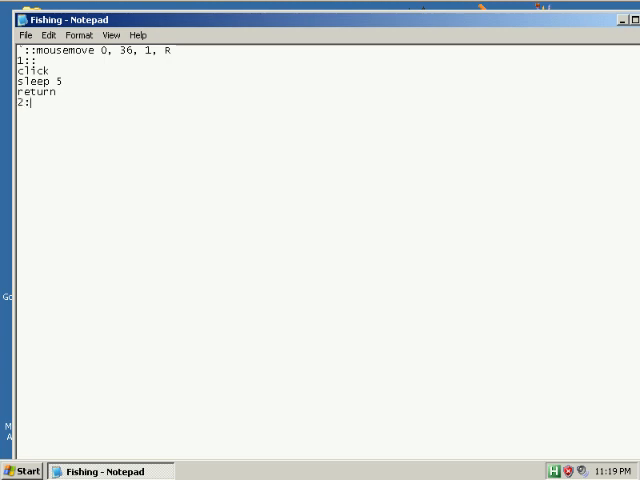
{"action": "type", "text": ":click right"}
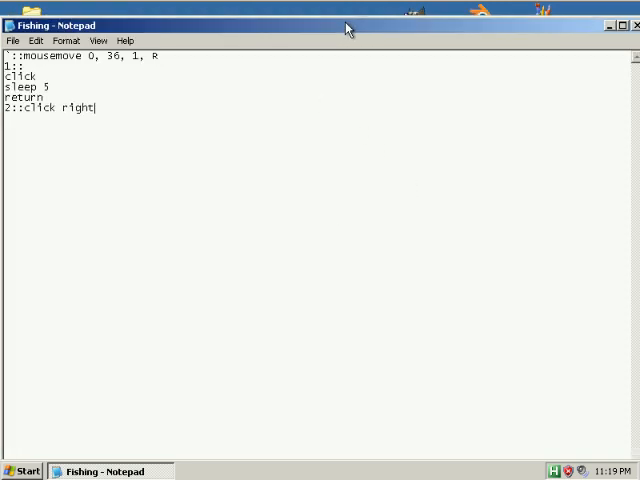
{"action": "left_click", "coordinate": [632, 26]}
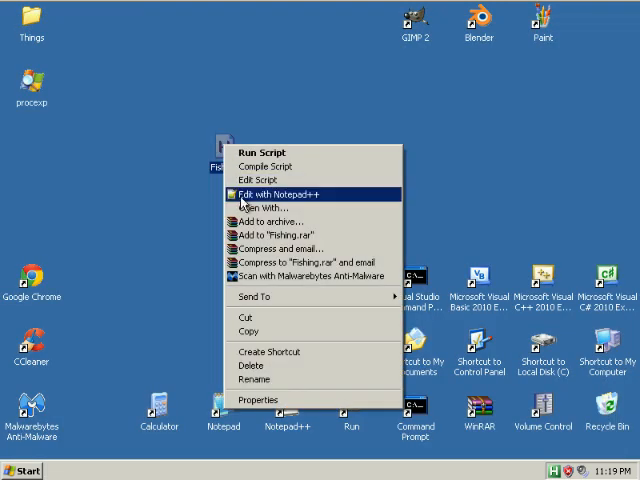
{"action": "left_click", "coordinate": [274, 194]}
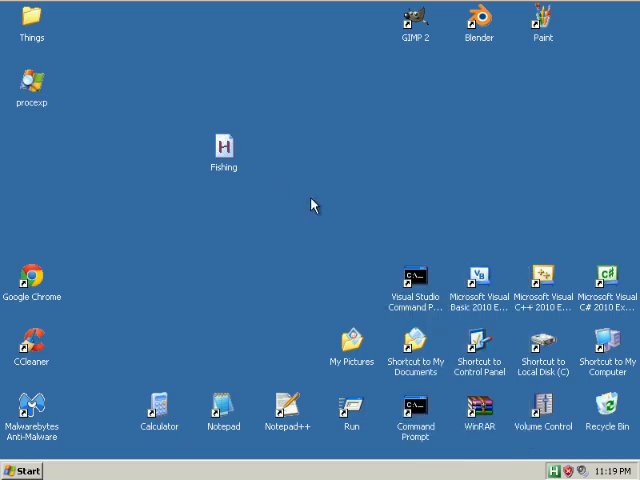
{"action": "mouse_move", "coordinate": [258, 162]}
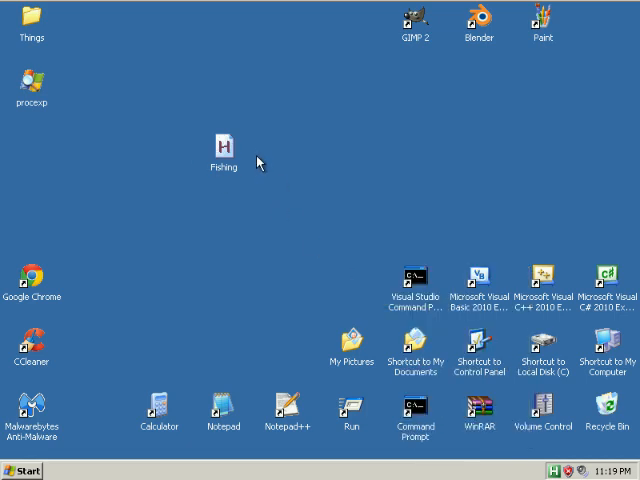
Create a second AutoHotkey script on the desktop and reopen Fishing for editing.
{"action": "right_click", "coordinate": [258, 162]}
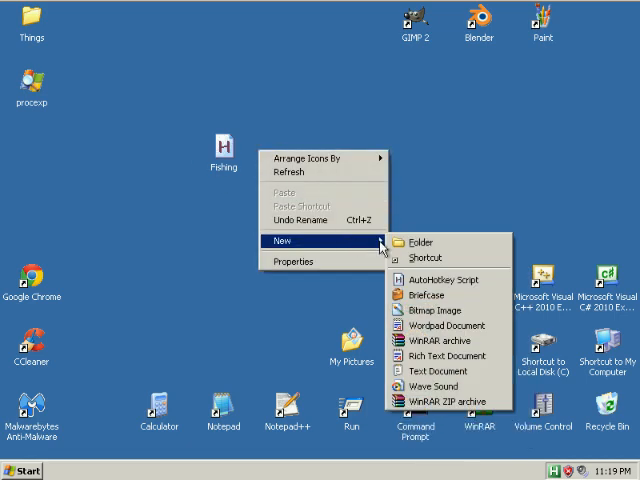
{"action": "left_click", "coordinate": [436, 278]}
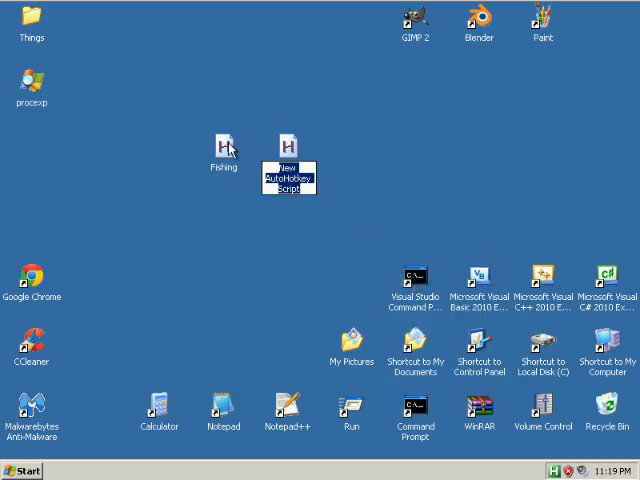
{"action": "left_click", "coordinate": [224, 150]}
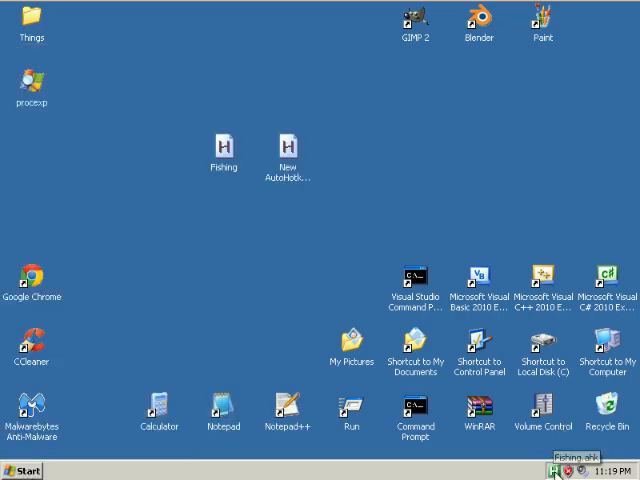
{"action": "right_click", "coordinate": [580, 466]}
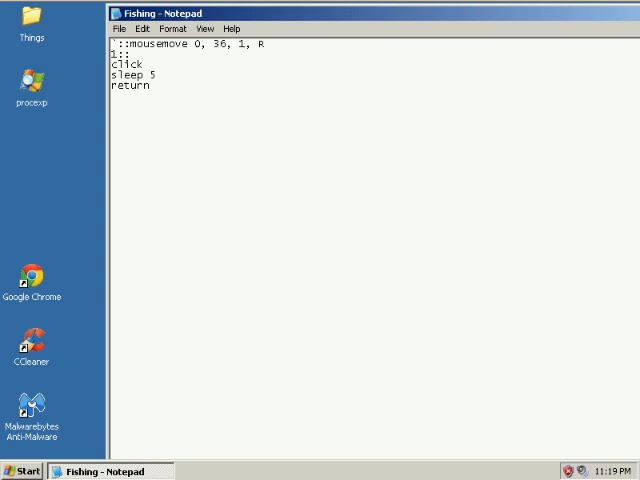
Add an esc::suspend hotkey line to the Fishing script and close Notepad.
{"action": "type", "text": "esc::"}
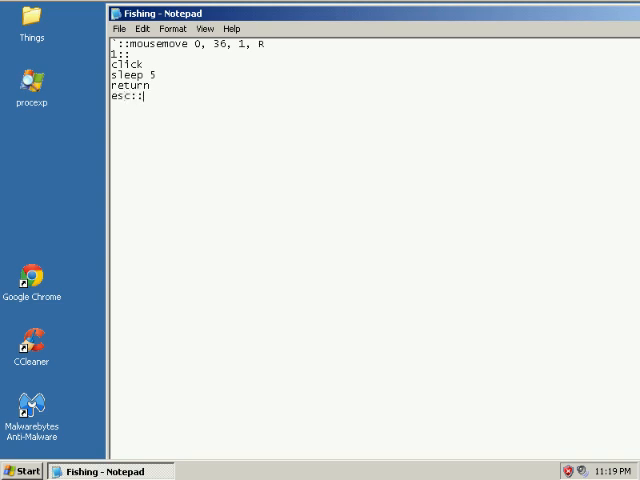
{"action": "type", "text": "suspend"}
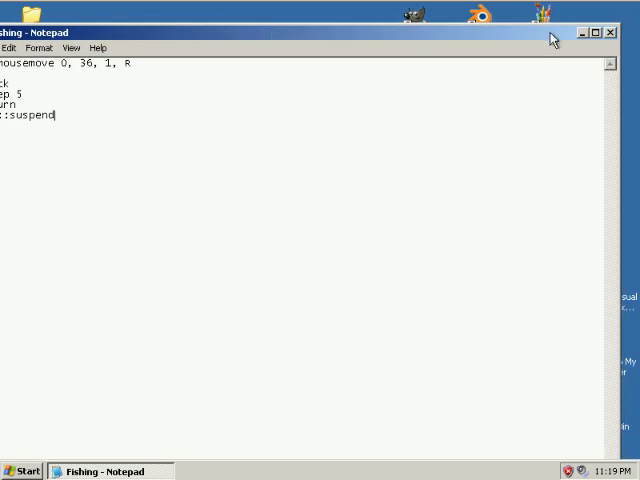
{"action": "left_click", "coordinate": [608, 32]}
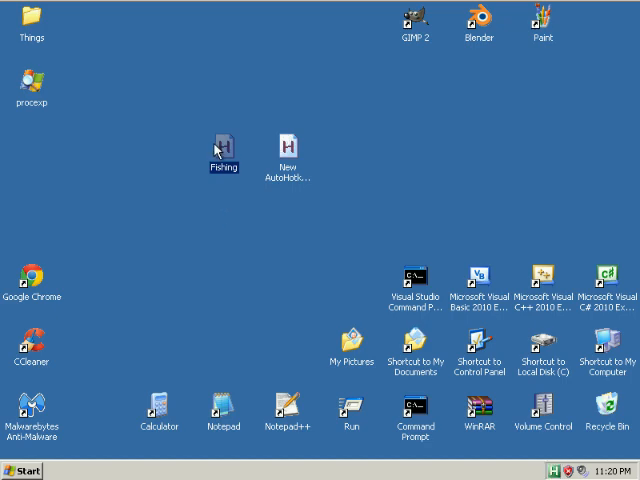
{"action": "mouse_move", "coordinate": [456, 362]}
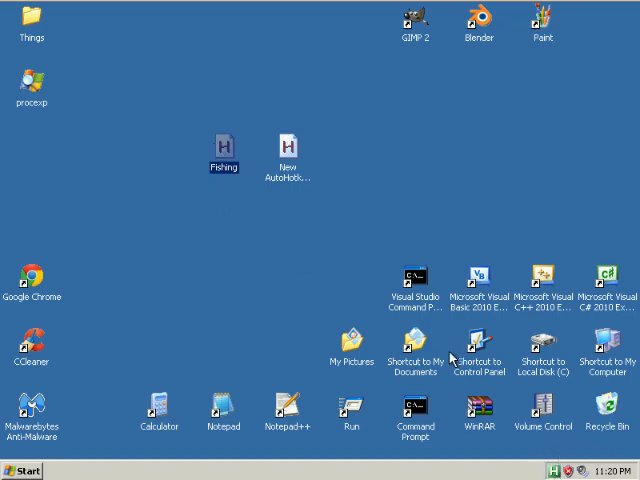
{"action": "mouse_move", "coordinate": [192, 250]}
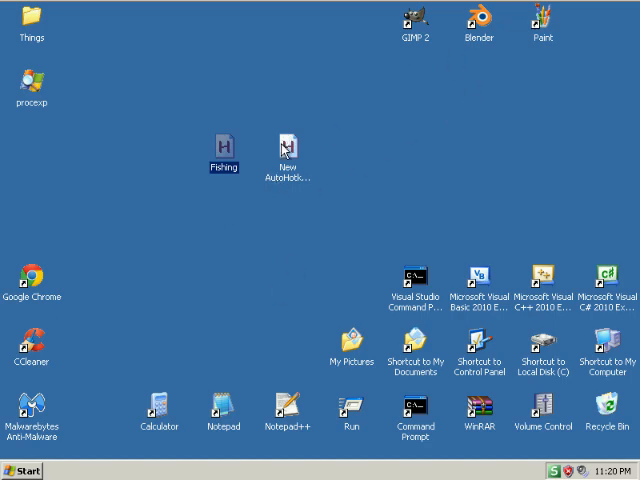
Open New AutoHotkey Script, answer the save prompt with trial text 222, then answer the delete confirmation.
{"action": "double_click", "coordinate": [292, 142]}
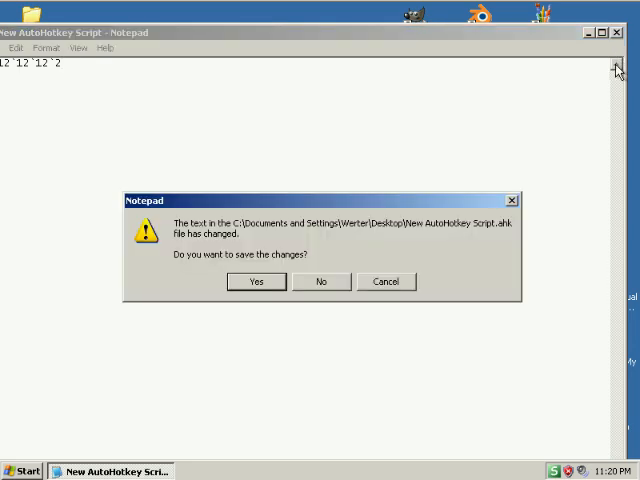
{"action": "left_click", "coordinate": [320, 280]}
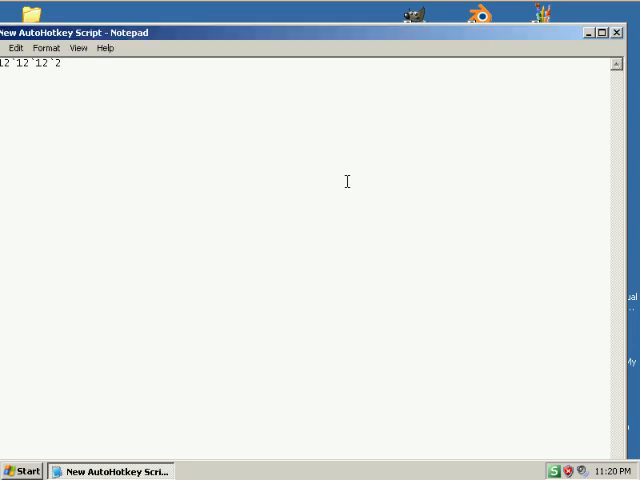
{"action": "type", "text": "222"}
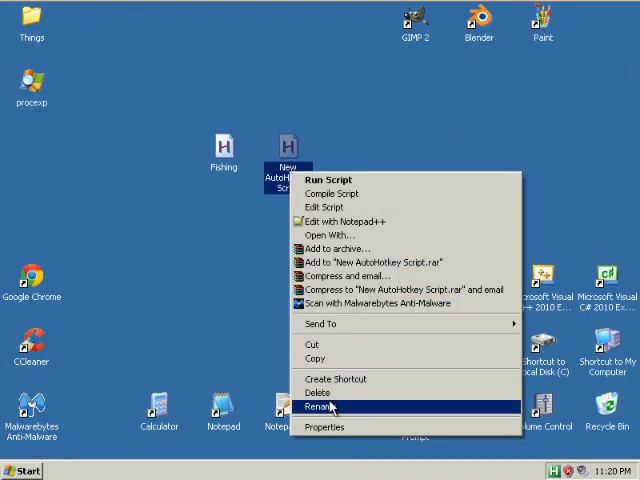
{"action": "left_click", "coordinate": [316, 392]}
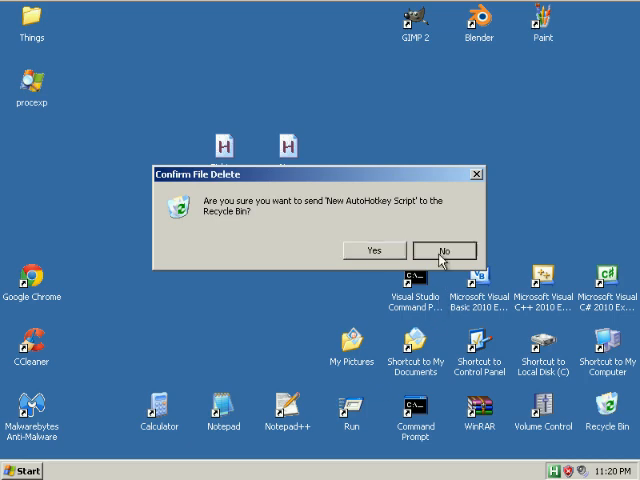
{"action": "left_click", "coordinate": [444, 250]}
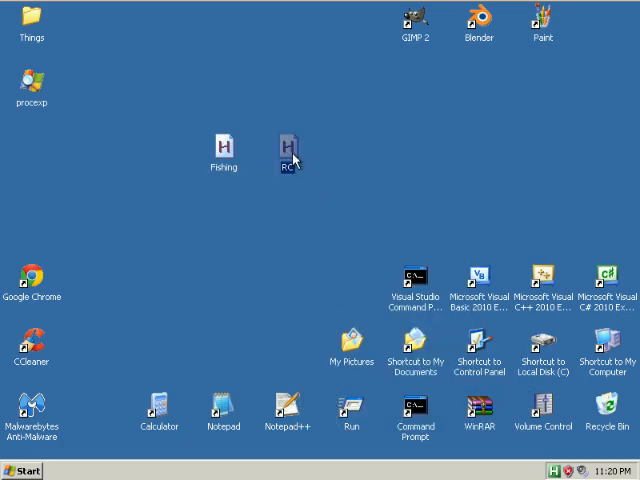
Clear RC.ahk's template and write a ` hotkey that does click right.
{"action": "double_click", "coordinate": [288, 142]}
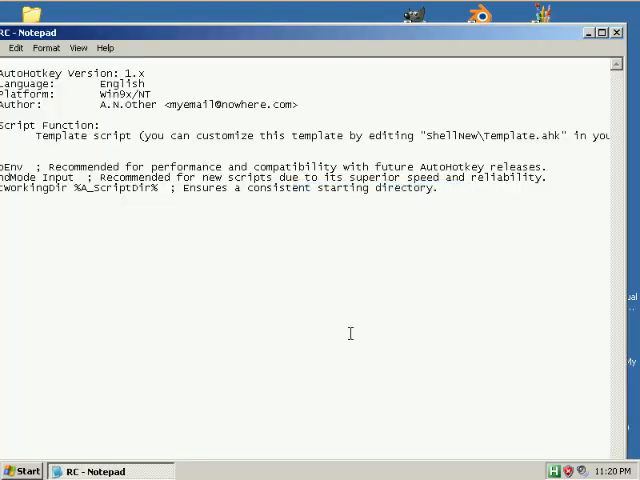
{"action": "key", "text": "ctrl+a"}
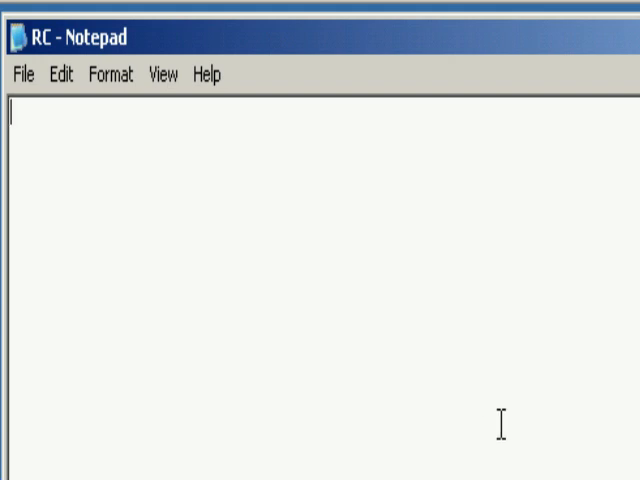
{"action": "mouse_move", "coordinate": [352, 184]}
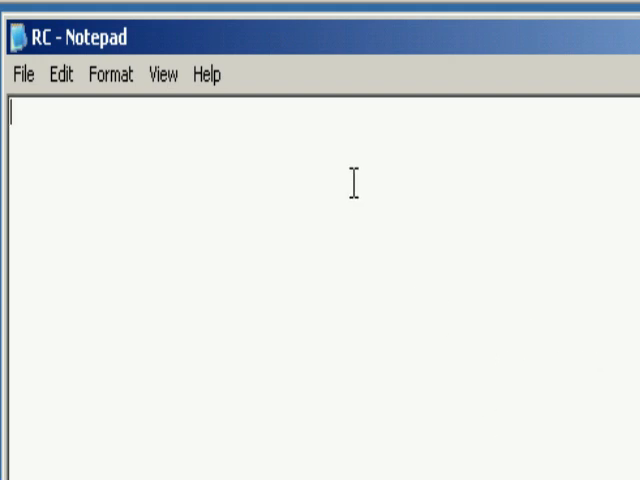
{"action": "type", "text": "`"}
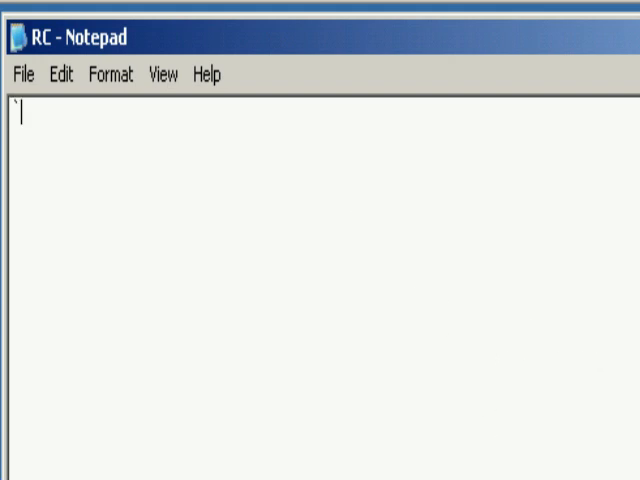
{"action": "type", "text": "::"}
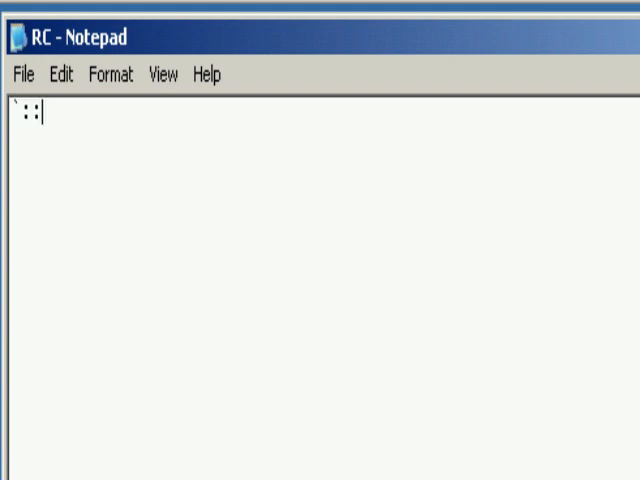
{"action": "type", "text": "click right"}
{"action": "type", "text": "1"}
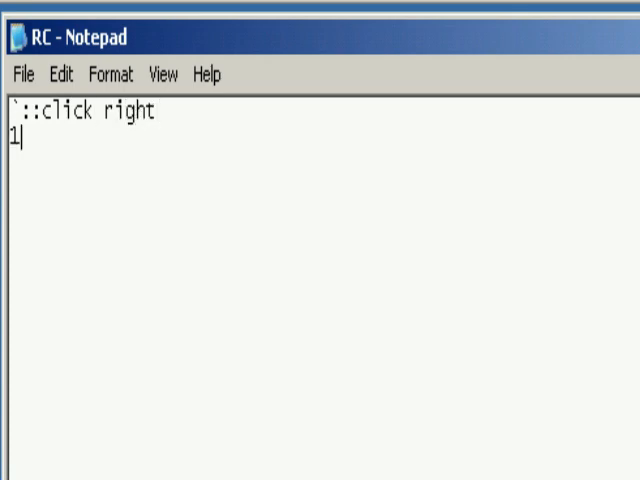
Add a 1 hotkey running mousemove, 0, 70, 1, R and begin a 2:: hotkey.
{"action": "type", "text": "::"}
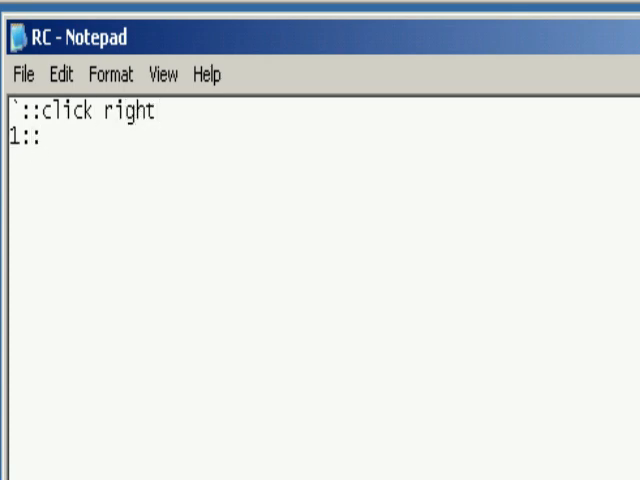
{"action": "type", "text": "mous"}
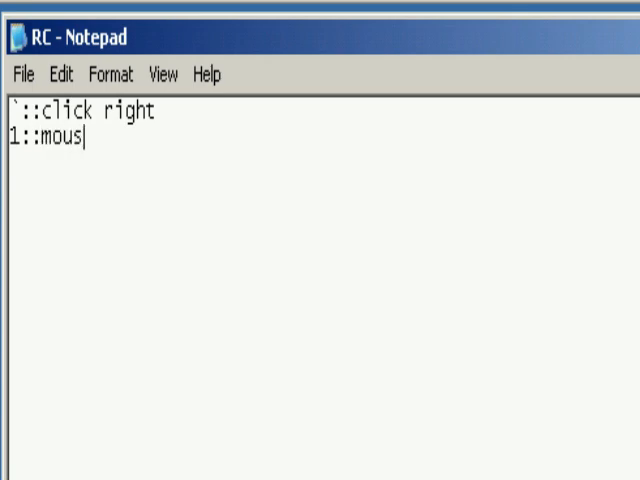
{"action": "type", "text": "emove, 0,"}
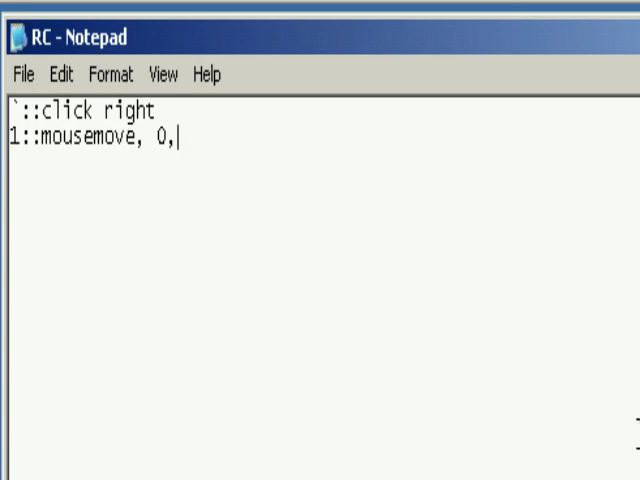
{"action": "type", "text": "70,"}
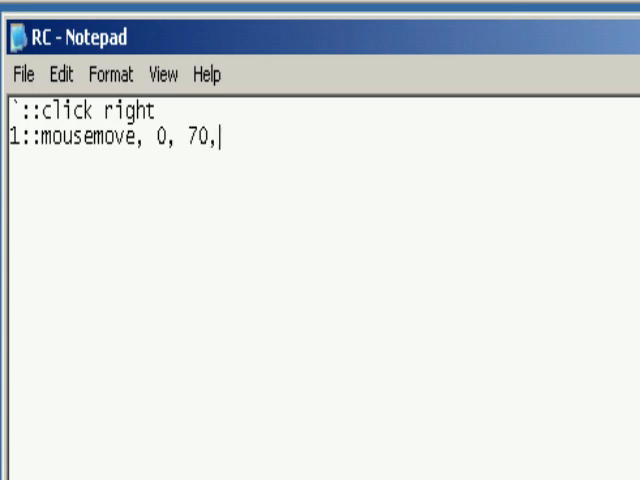
{"action": "type", "text": "\" \""}
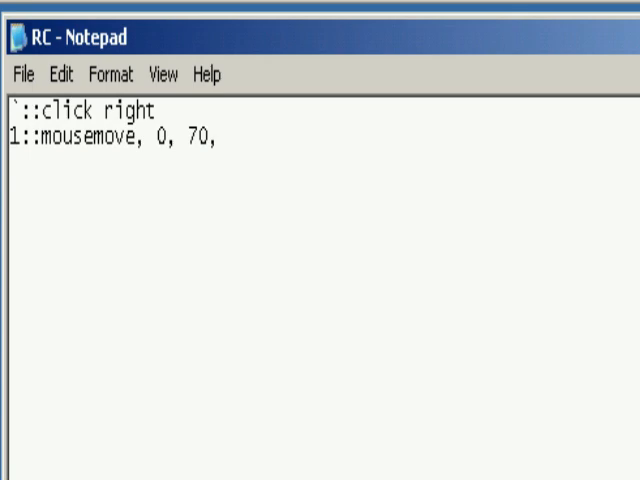
{"action": "type", "text": "1"}
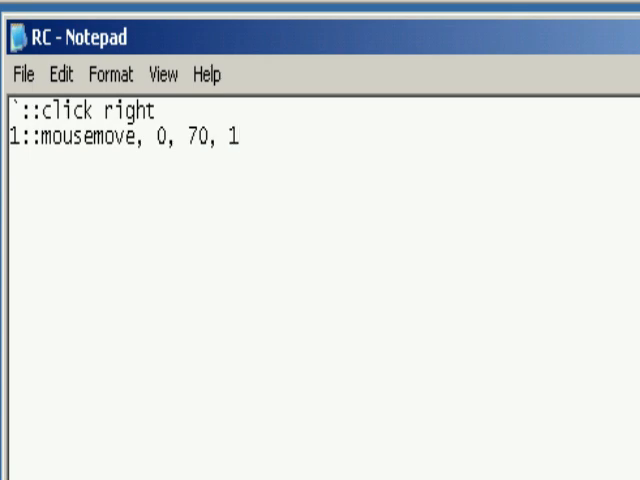
{"action": "type", "text": ", R"}
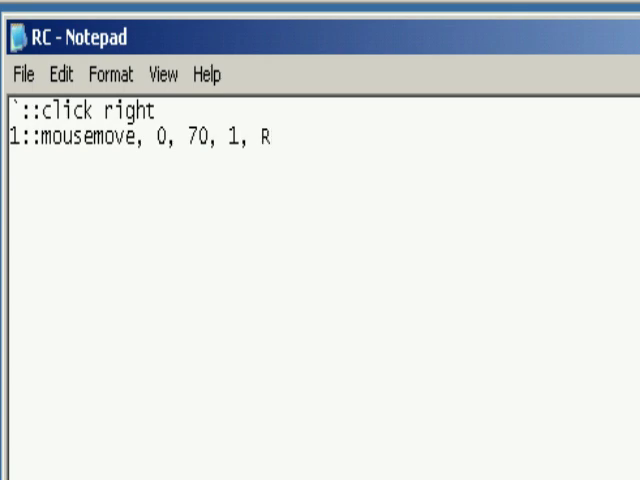
{"action": "type", "text": "2::"}
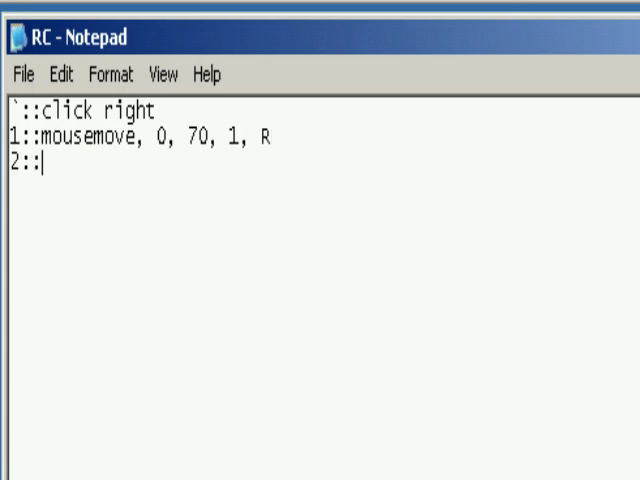
Add a click line under the 2 hotkey and try sleep values 5, 100 and 102 before dropping the sleep line.
{"action": "type", "text": "click"}
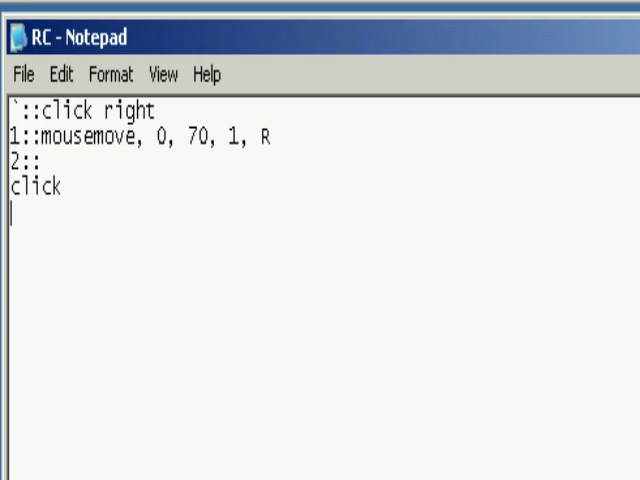
{"action": "type", "text": "sleep"}
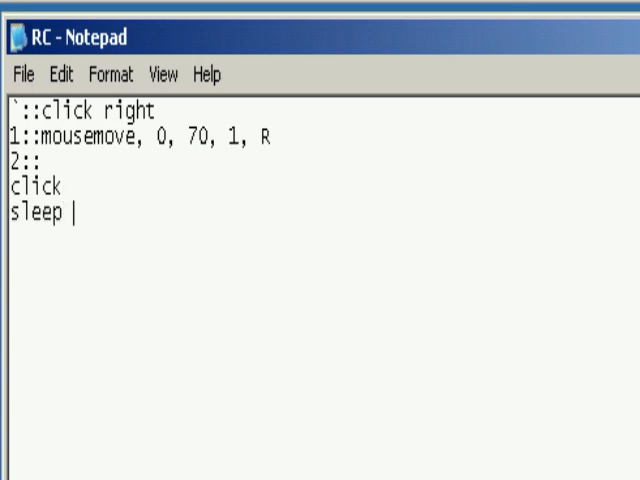
{"action": "type", "text": "5"}
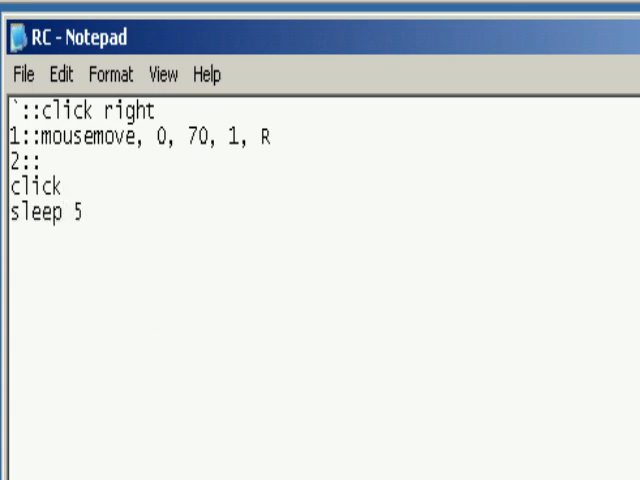
{"action": "mouse_move", "coordinate": [92, 228]}
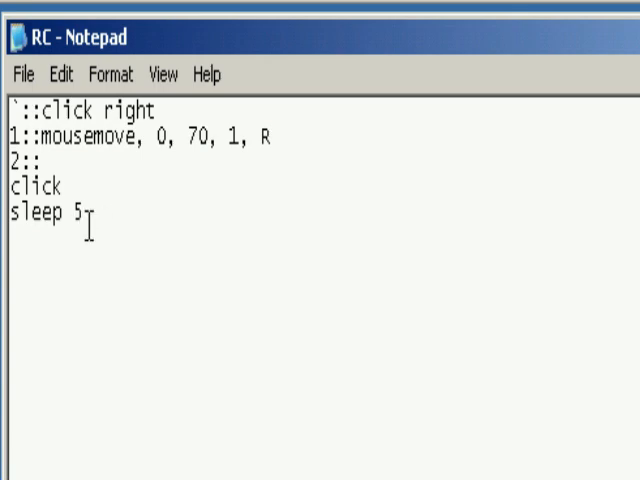
{"action": "double_click", "coordinate": [40, 212]}
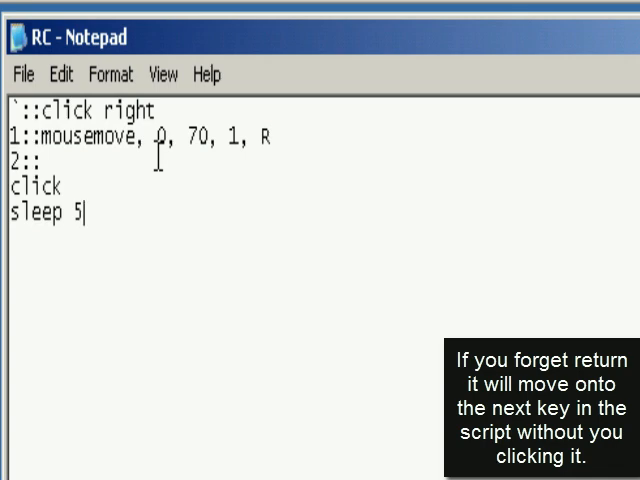
{"action": "mouse_move", "coordinate": [112, 224]}
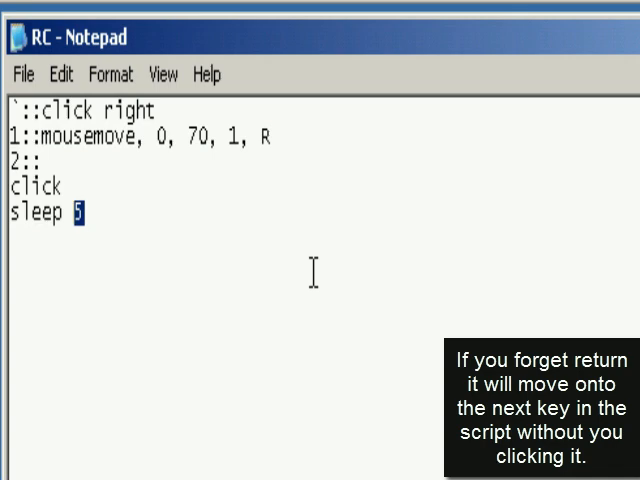
{"action": "type", "text": "100"}
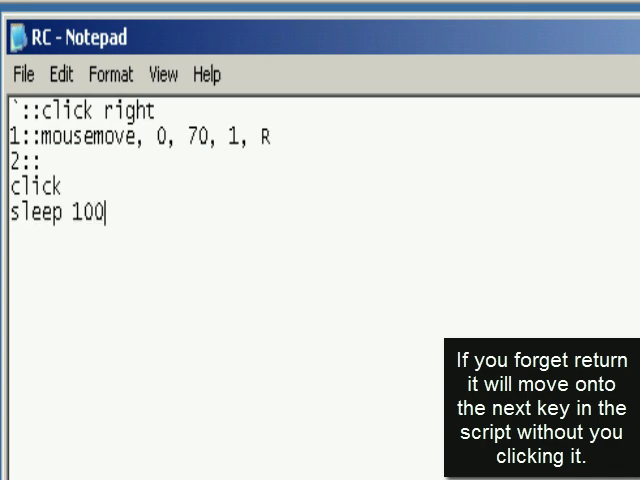
{"action": "key", "text": "Backspace"}
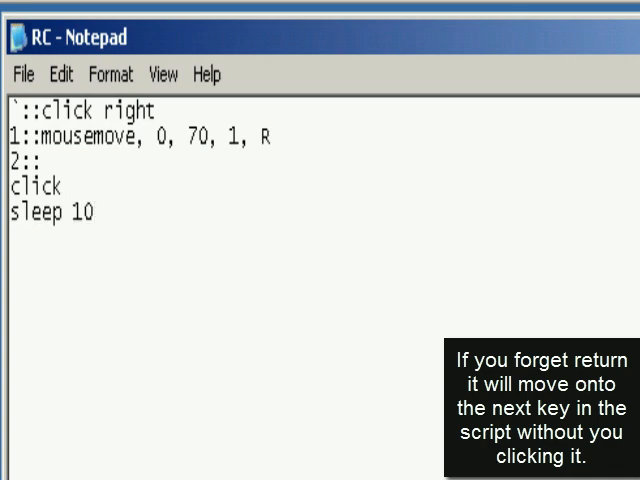
{"action": "type", "text": "2"}
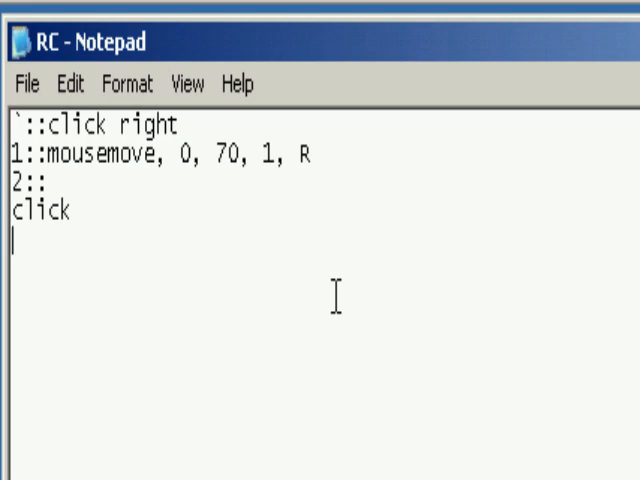
Join click onto the 2:: line to read 2::click, removing stray typed letters.
{"action": "key", "text": "BackSpace"}
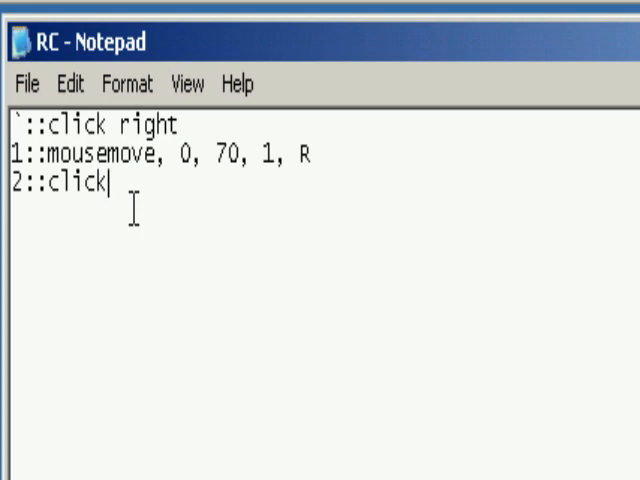
{"action": "type", "text": "u"}
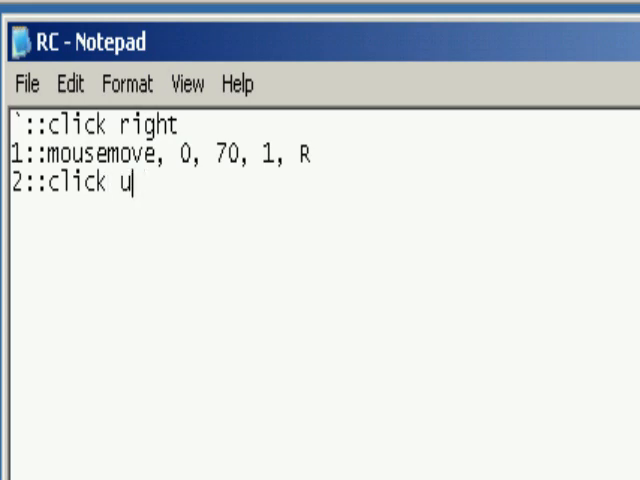
{"action": "key", "text": "Backspace"}
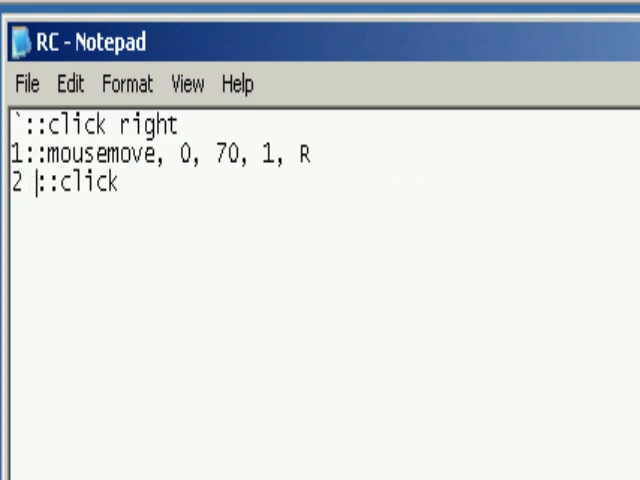
{"action": "type", "text": "up"}
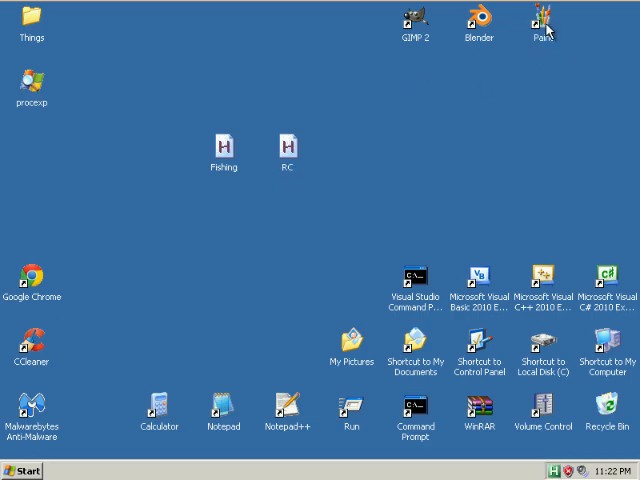
{"action": "mouse_move", "coordinate": [328, 160]}
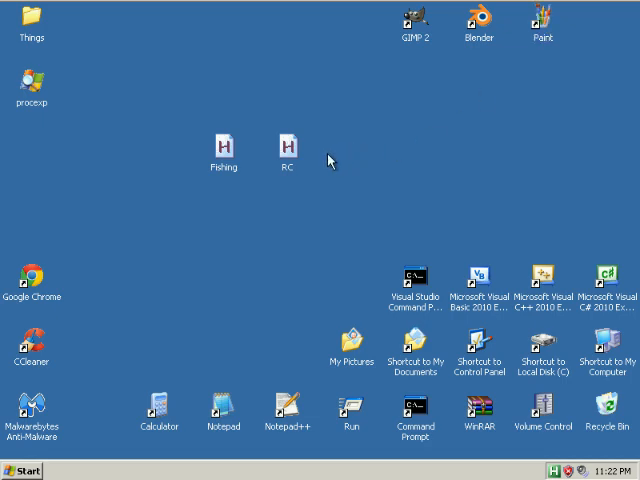
{"action": "mouse_move", "coordinate": [344, 192]}
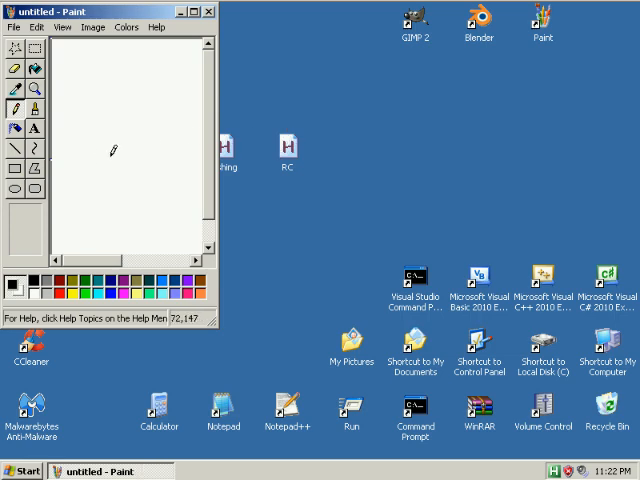
{"action": "mouse_move", "coordinate": [144, 150]}
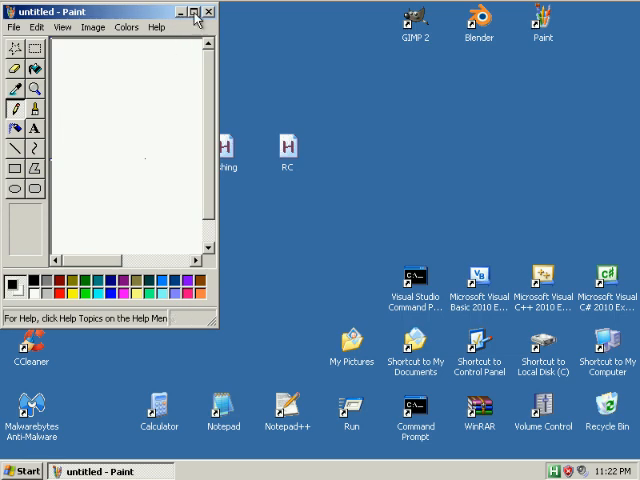
{"action": "left_click", "coordinate": [204, 12]}
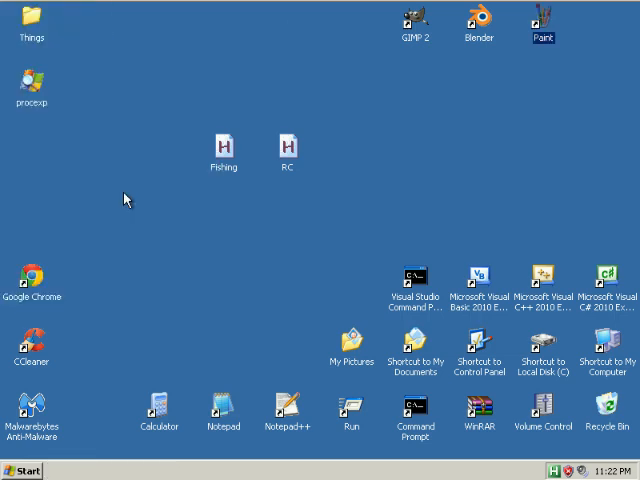
{"action": "mouse_move", "coordinate": [318, 196]}
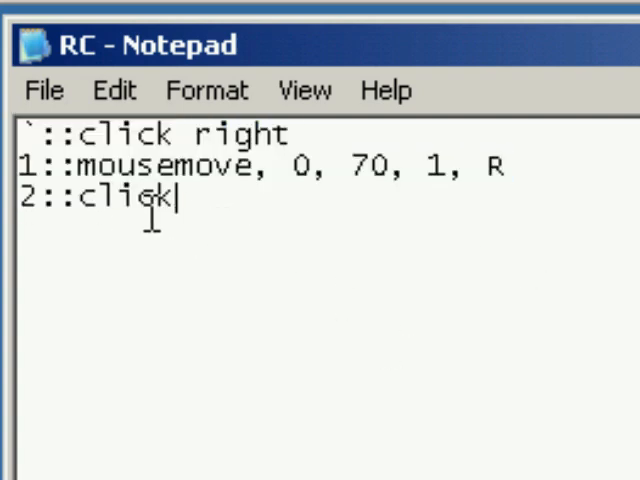
{"action": "key", "text": "ctrl+a"}
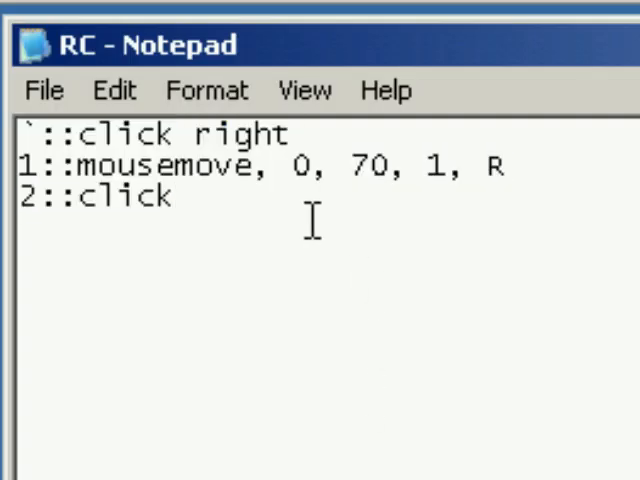
{"action": "key", "text": "ctrl+a"}
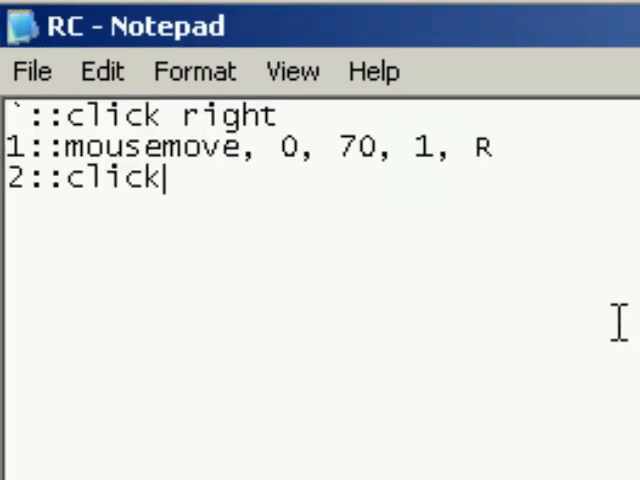
{"action": "mouse_move", "coordinate": [504, 228]}
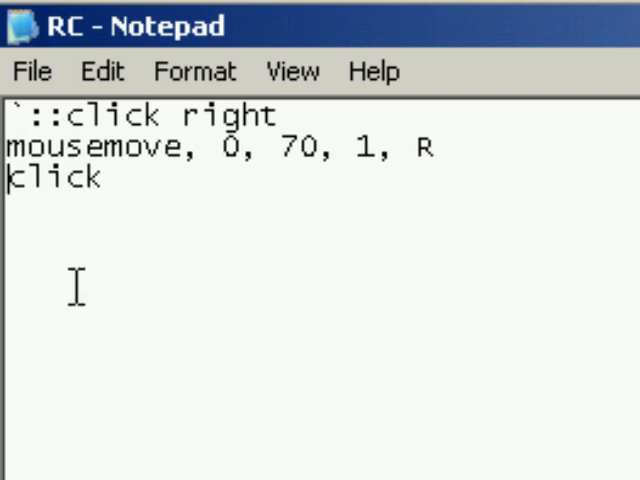
End the RC script with a return line after the bare mousemove and click lines.
{"action": "type", "text": "r"}
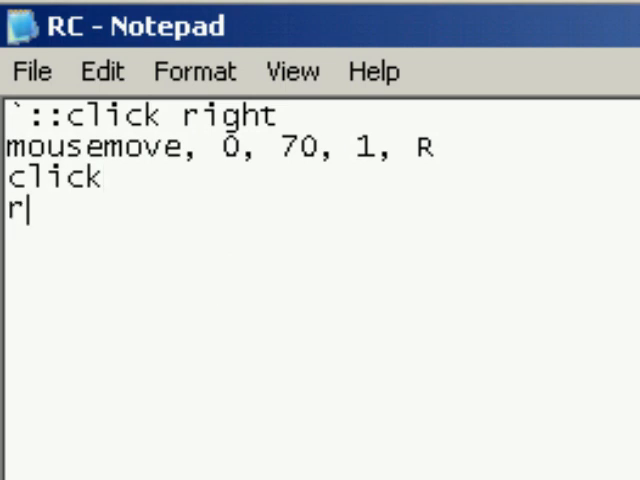
{"action": "type", "text": "eturn"}
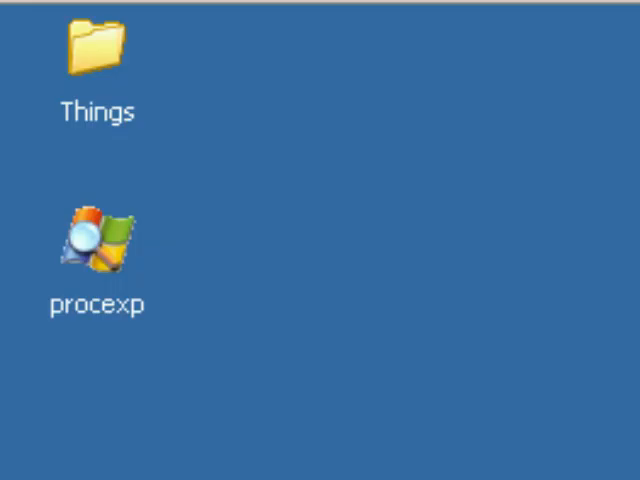
Run RC.ahk from the desktop, stop it, then reopen it via Edit Script.
{"action": "right_click", "coordinate": [288, 150]}
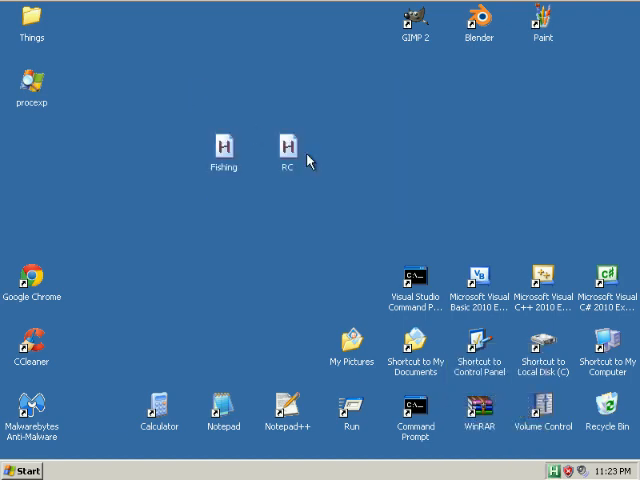
{"action": "double_click", "coordinate": [286, 144]}
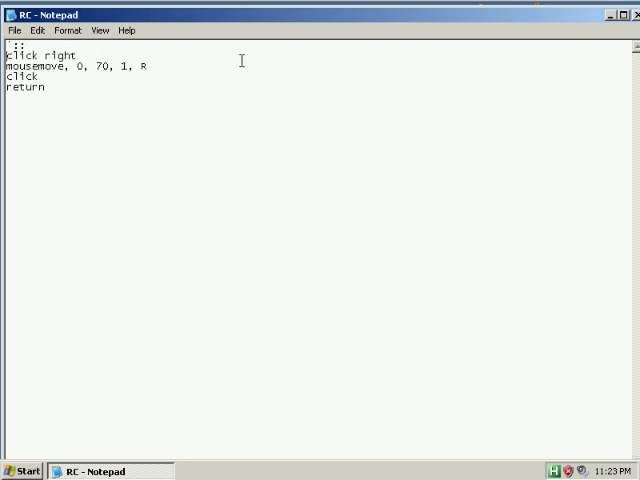
{"action": "mouse_move", "coordinate": [626, 22]}
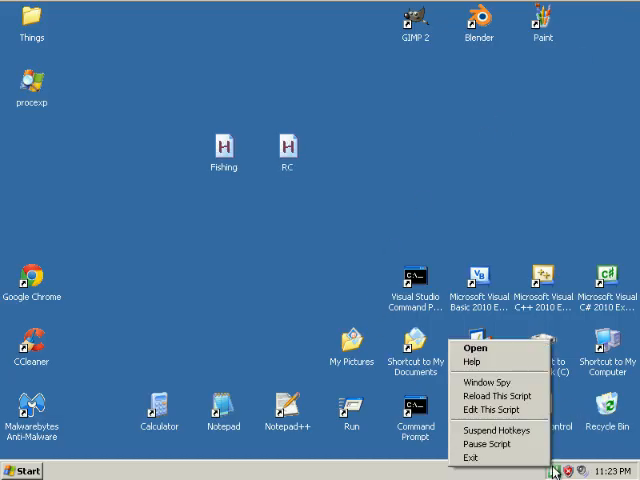
{"action": "left_click", "coordinate": [288, 148]}
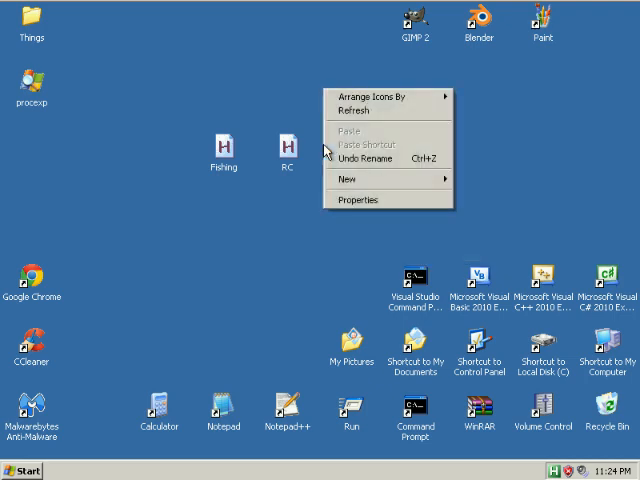
{"action": "right_click", "coordinate": [286, 148]}
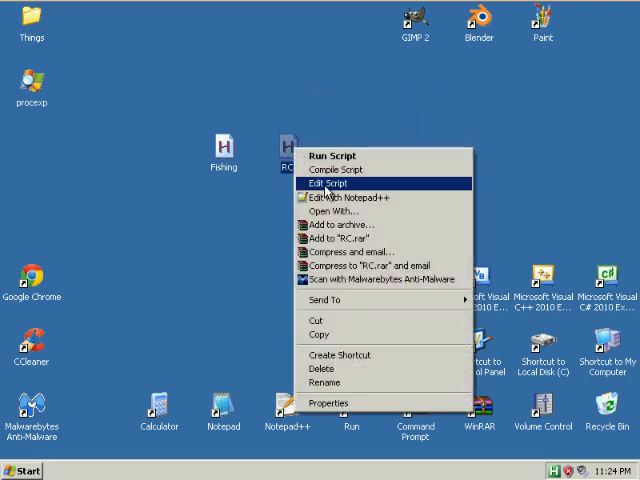
{"action": "left_click", "coordinate": [324, 184]}
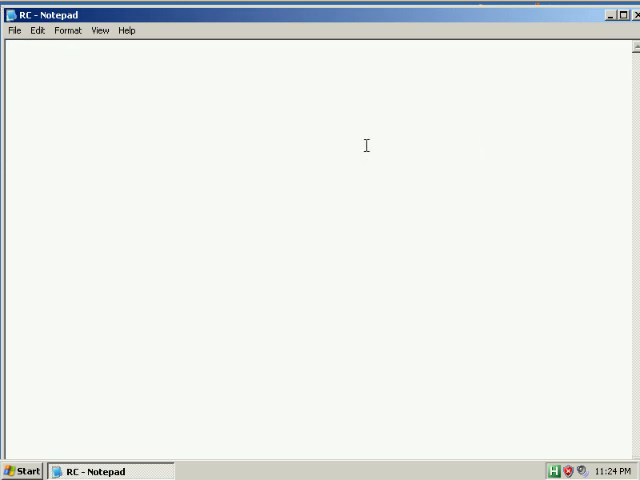
{"action": "mouse_move", "coordinate": [220, 104]}
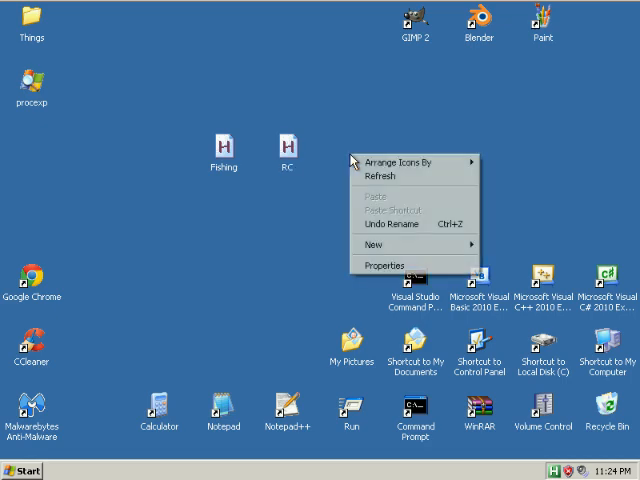
Create a new script named Fletching or Crafting, open it for editing and delete its template text.
{"action": "left_click", "coordinate": [376, 244]}
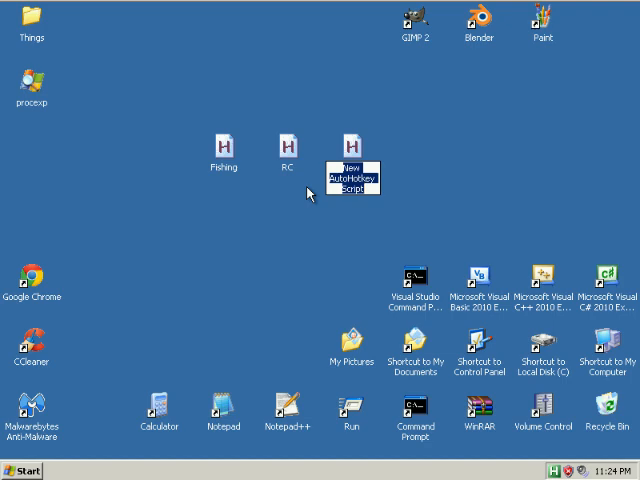
{"action": "type", "text": "Fletching or Crafting"}
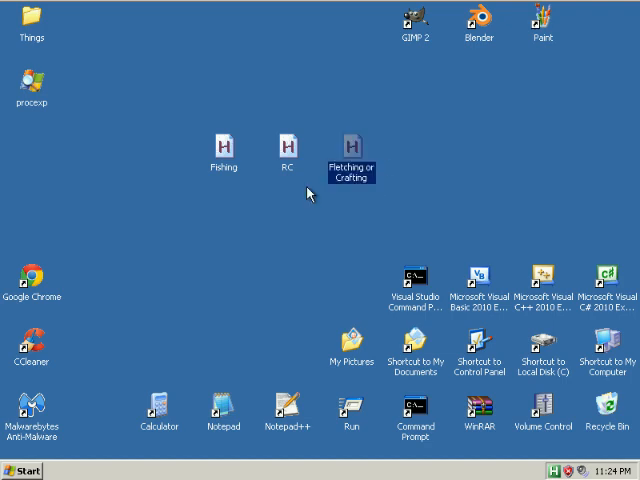
{"action": "right_click", "coordinate": [352, 162]}
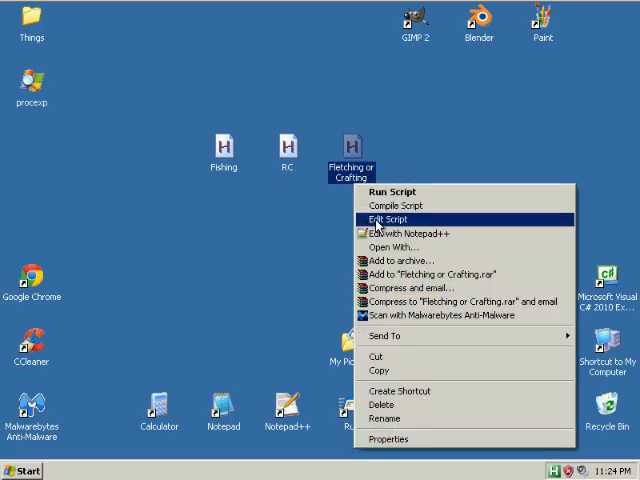
{"action": "left_click", "coordinate": [388, 216]}
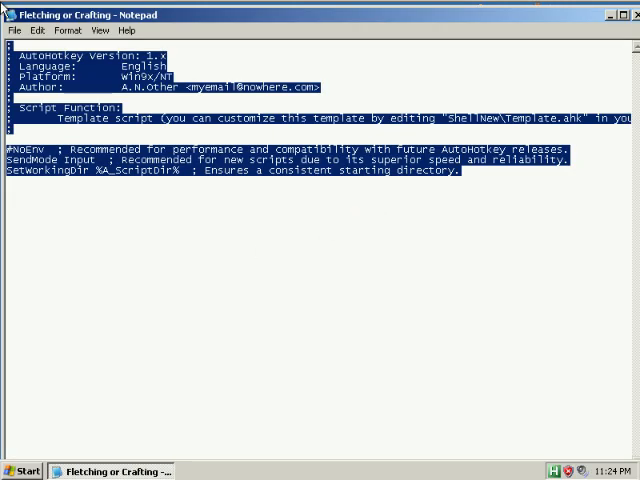
{"action": "key", "text": "Delete"}
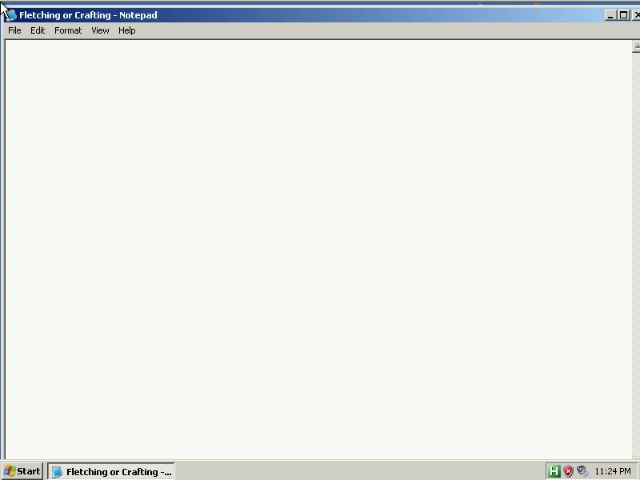
Write a ` hotkey running mousemove 0, 70, 1, R.
{"action": "type", "text": "m"}
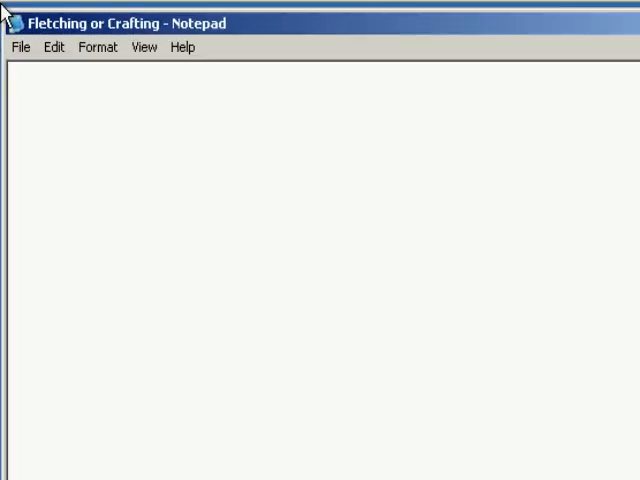
{"action": "right_click", "coordinate": [10, 150]}
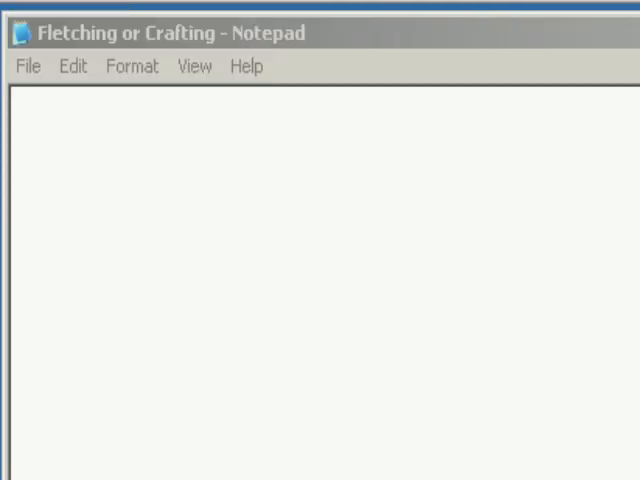
{"action": "type", "text": "`::"}
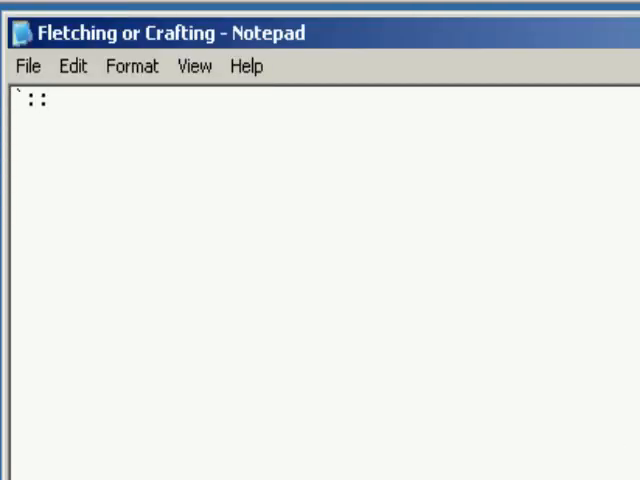
{"action": "type", "text": "mouse"}
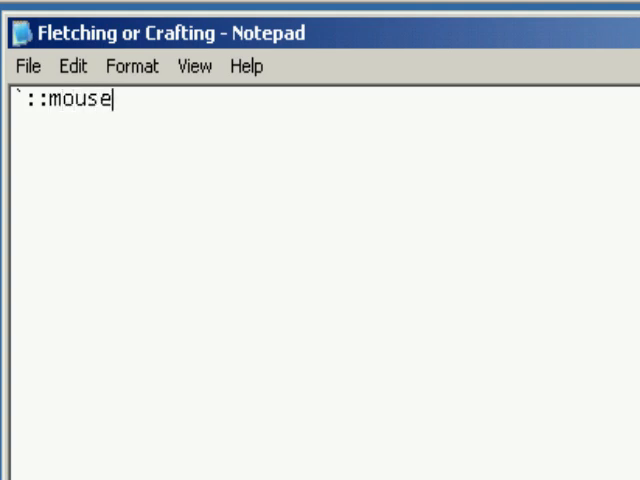
{"action": "type", "text": "move,"}
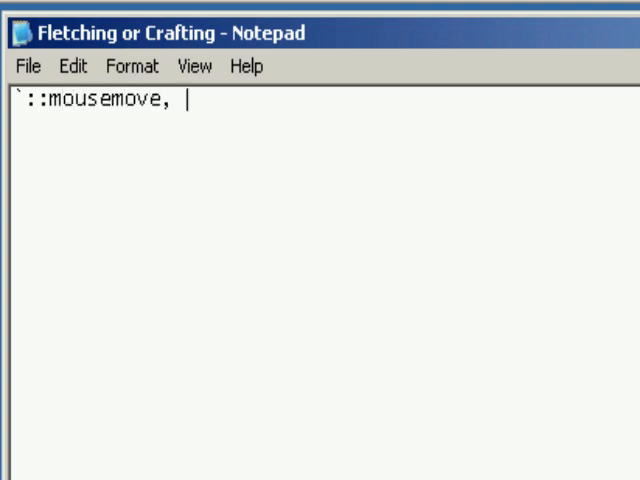
{"action": "key", "text": "BackSpace"}
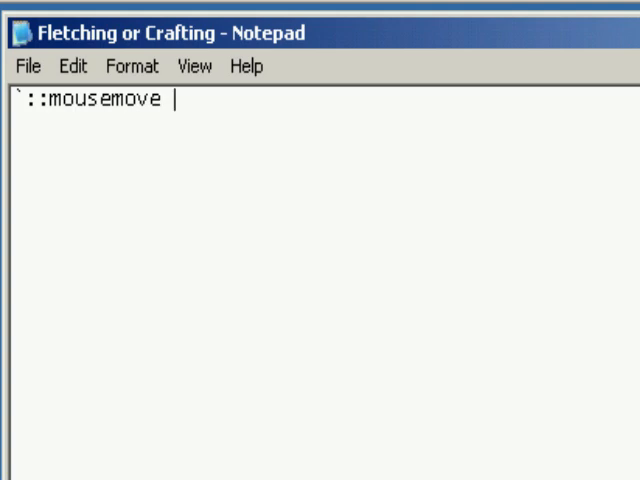
{"action": "type", "text": "0, 7"}
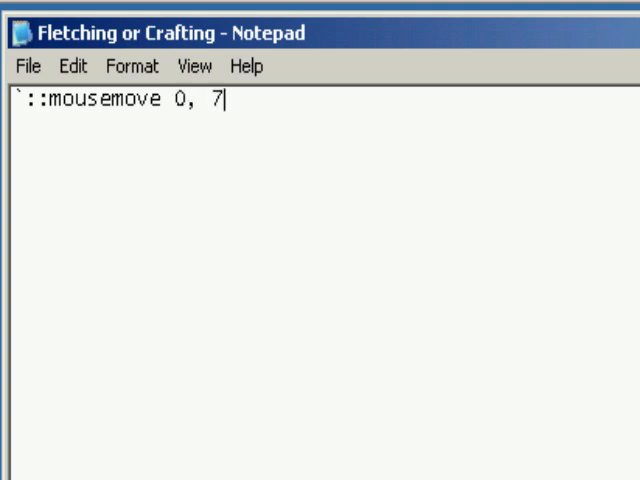
{"action": "type", "text": "0,"}
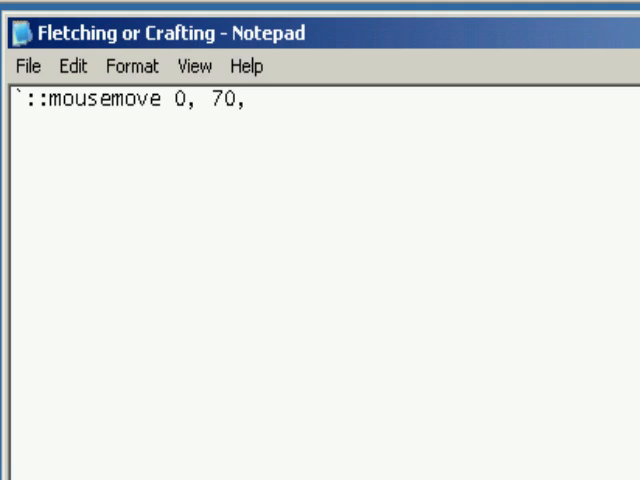
{"action": "type", "text": "1, R"}
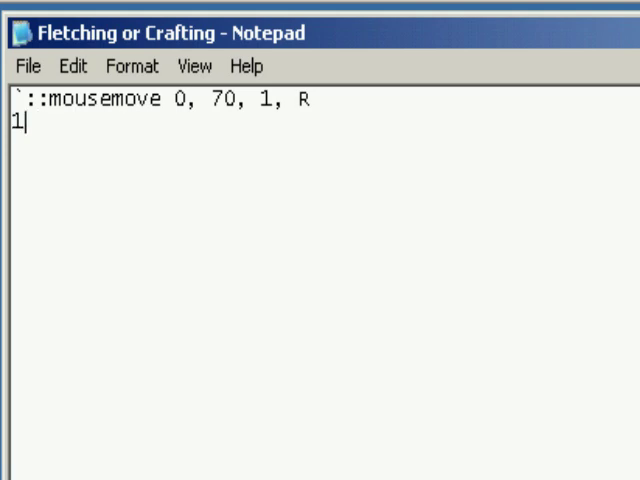
Add a 1 hotkey with mousemove 65, -215, 1, R and start 2::click.
{"action": "type", "text": "::"}
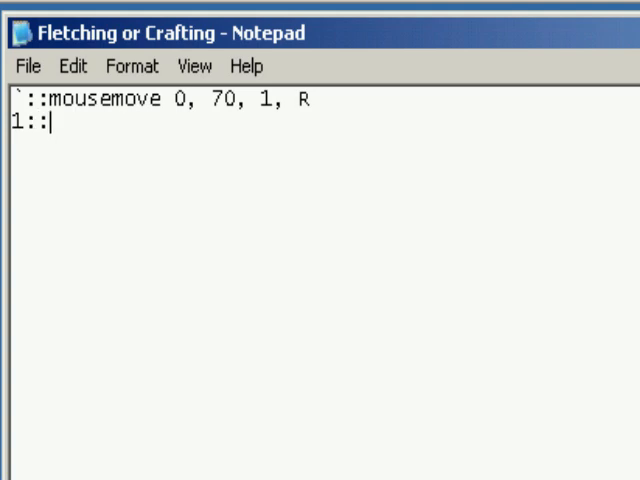
{"action": "type", "text": "m"}
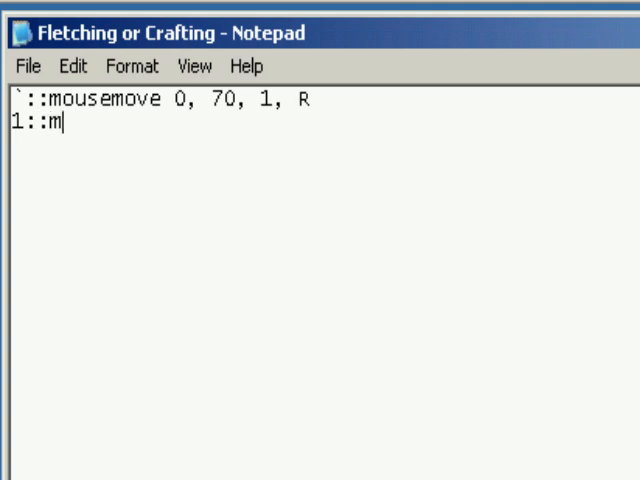
{"action": "type", "text": "ousemove 65,"}
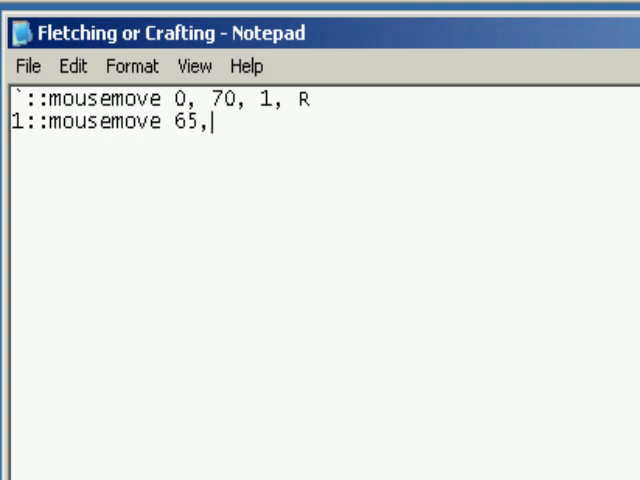
{"action": "type", "text": "14"}
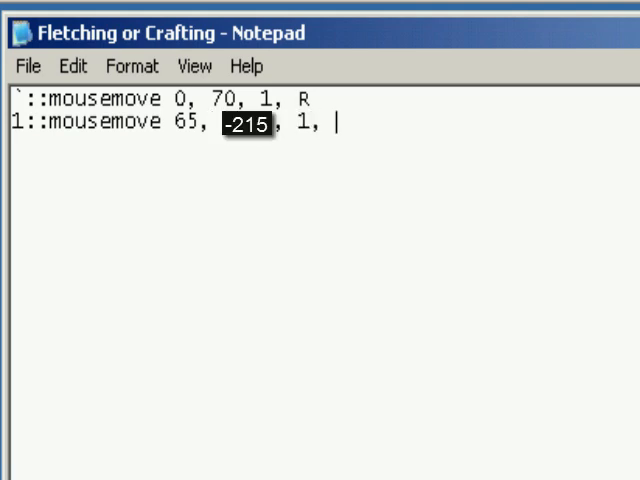
{"action": "type", "text": "R"}
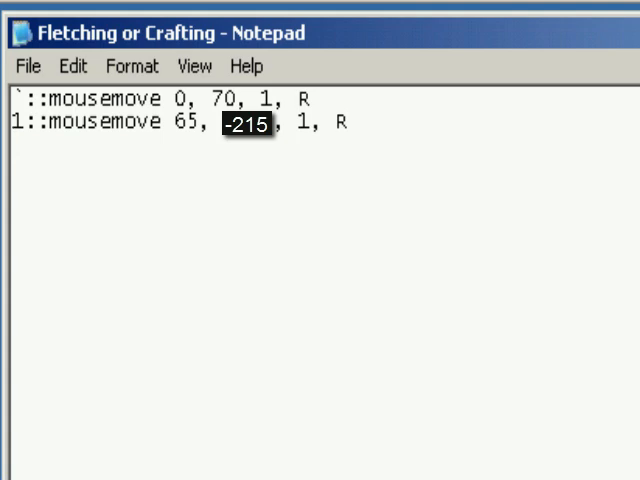
{"action": "type", "text": "2::"}
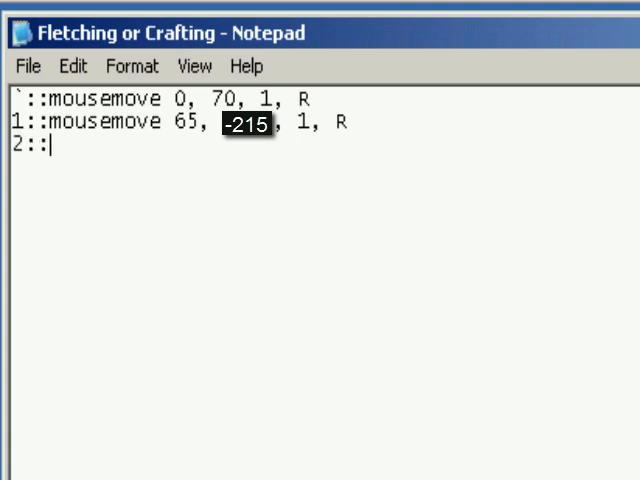
{"action": "type", "text": "cl"}
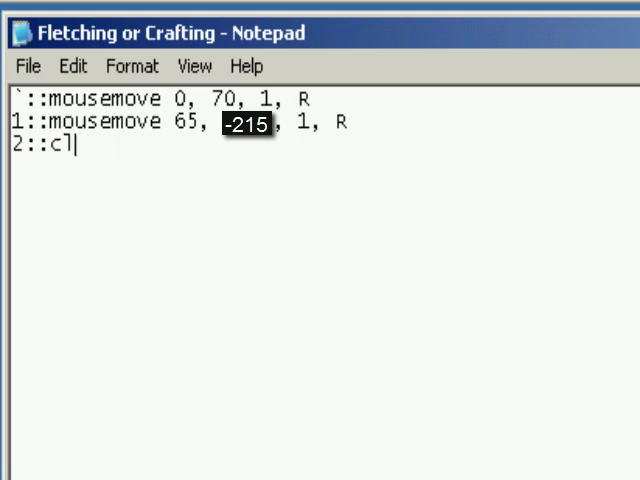
{"action": "type", "text": "ick"}
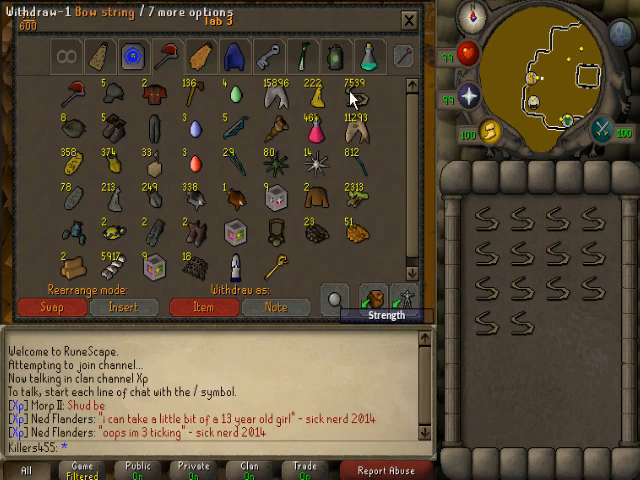
{"action": "mouse_move", "coordinate": [360, 96]}
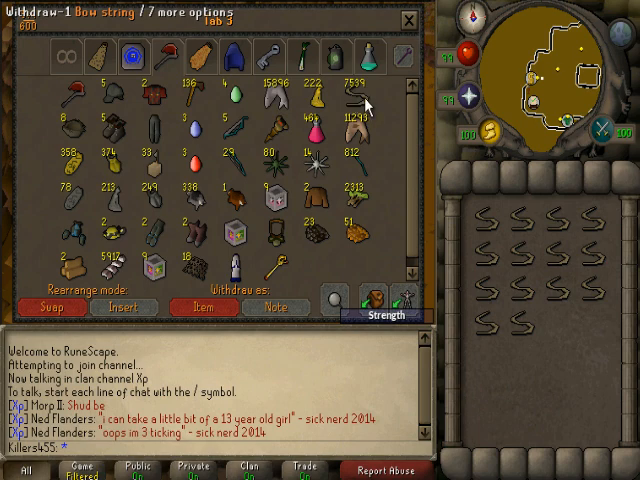
Withdraw Magic longbow (u) from the RuneScape bank and switch to the main bank tab.
{"action": "right_click", "coordinate": [358, 92]}
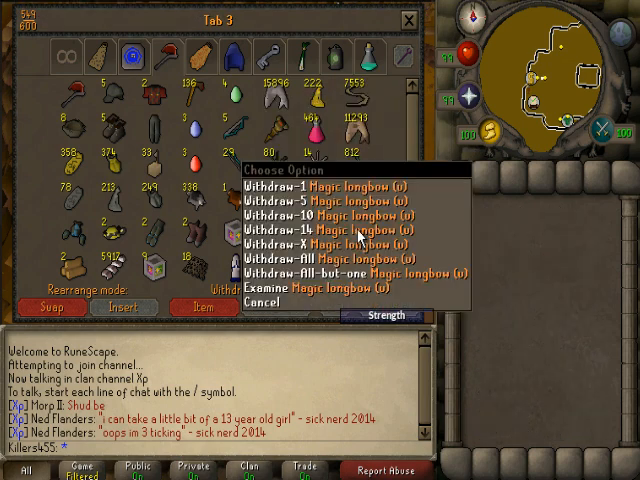
{"action": "left_click", "coordinate": [318, 184]}
{"action": "type", "text": "1"}
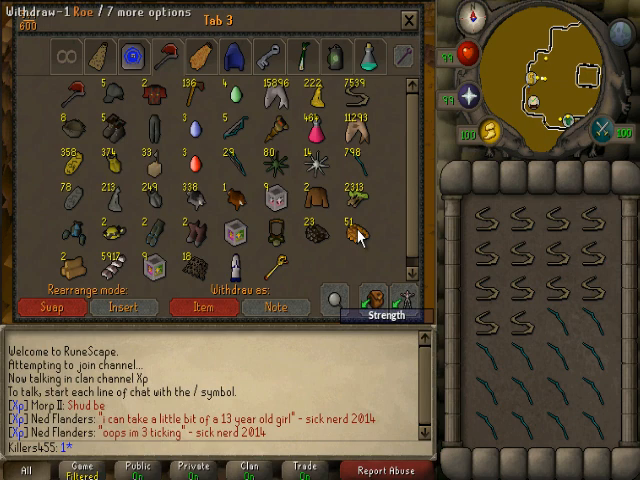
{"action": "mouse_move", "coordinate": [358, 102]}
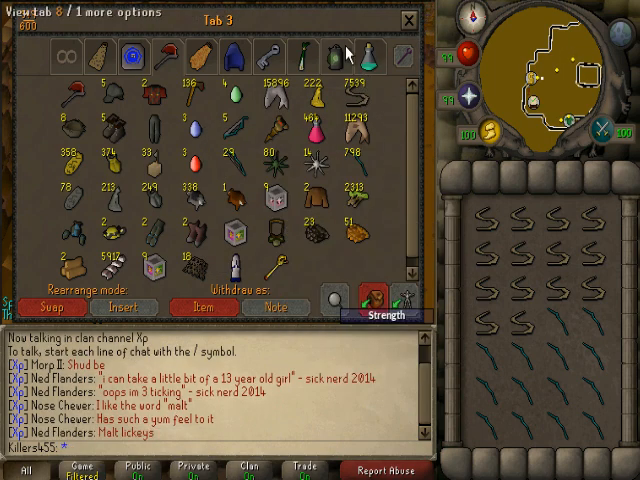
{"action": "left_click", "coordinate": [406, 20]}
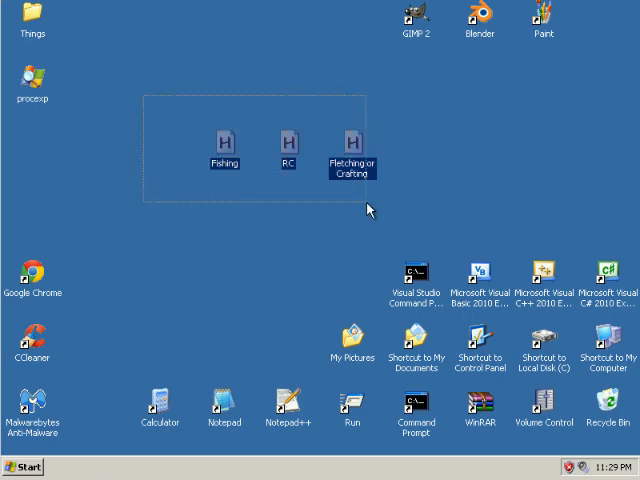
Review the compiled Fishing application's properties and place it beside the three script files.
{"action": "right_click", "coordinate": [224, 144]}
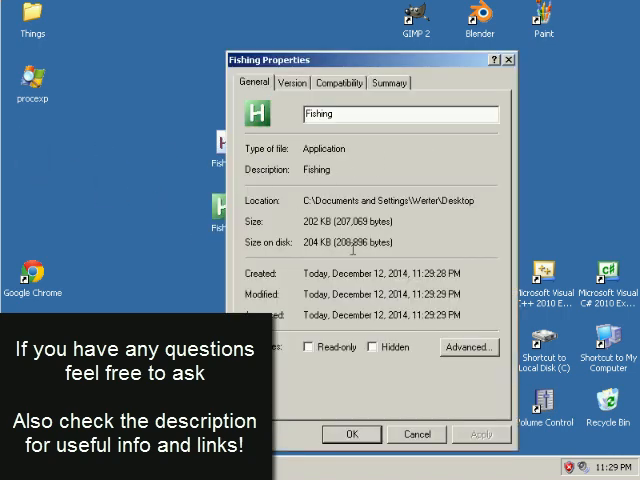
{"action": "mouse_move", "coordinate": [312, 148]}
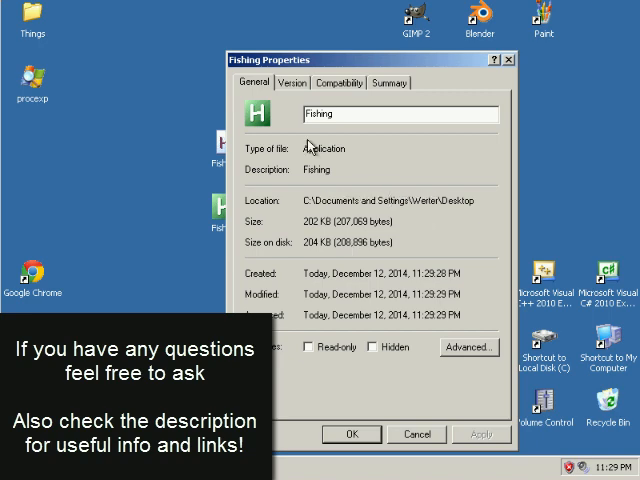
{"action": "double_click", "coordinate": [332, 148]}
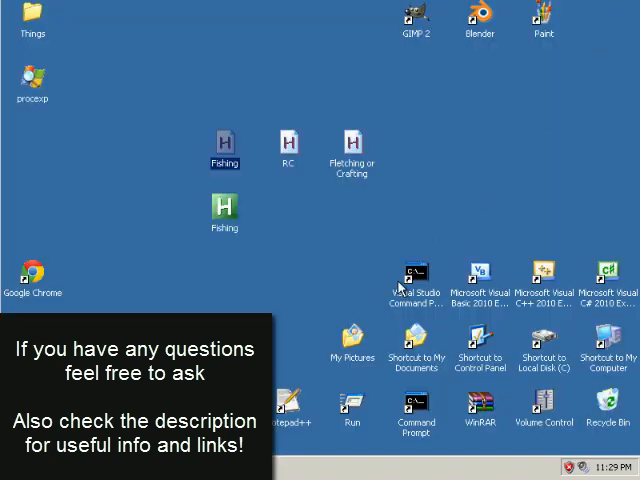
{"action": "mouse_move", "coordinate": [512, 188]}
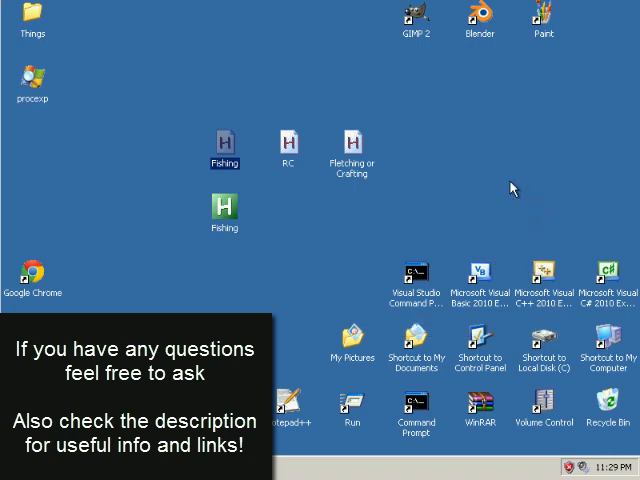